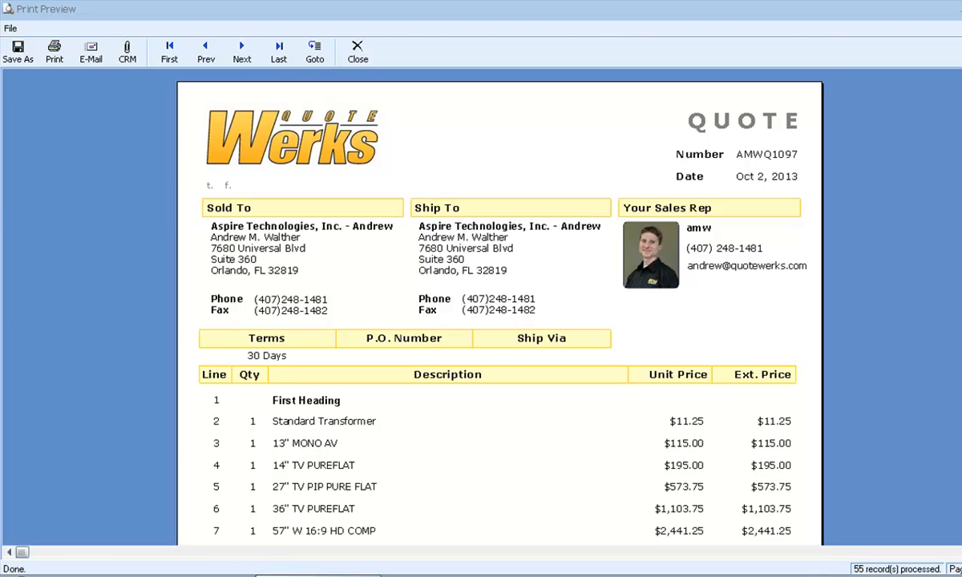
pyautogui.moveTo(870, 316)
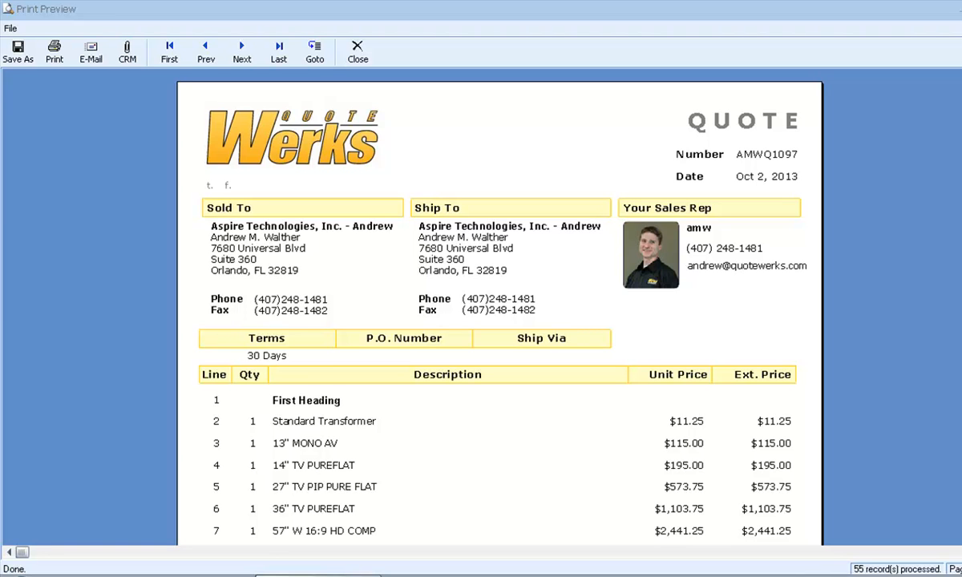
# - Scroll the preview to the second page of line items, then close it
pyautogui.scroll(-3)
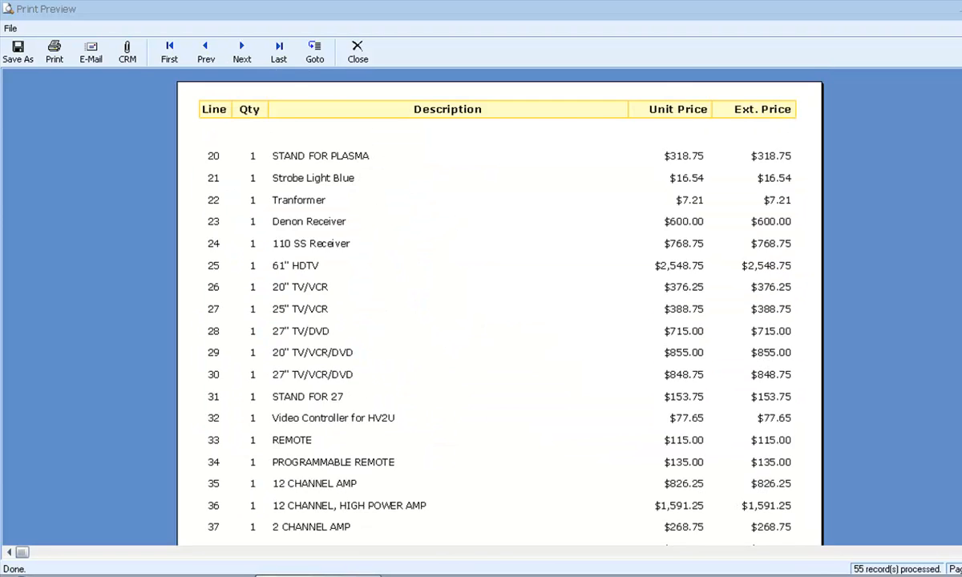
pyautogui.click(278, 51)
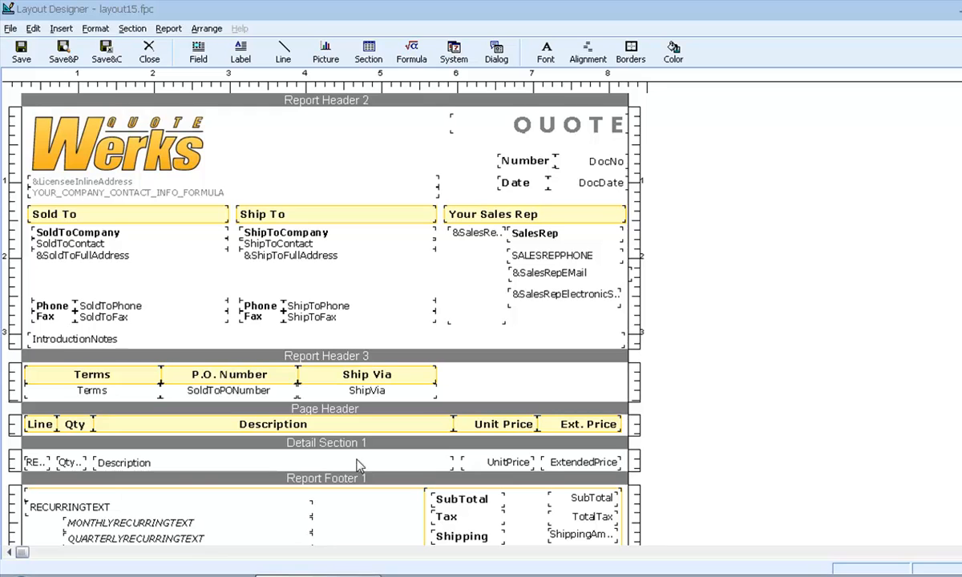
pyautogui.moveTo(392, 455)
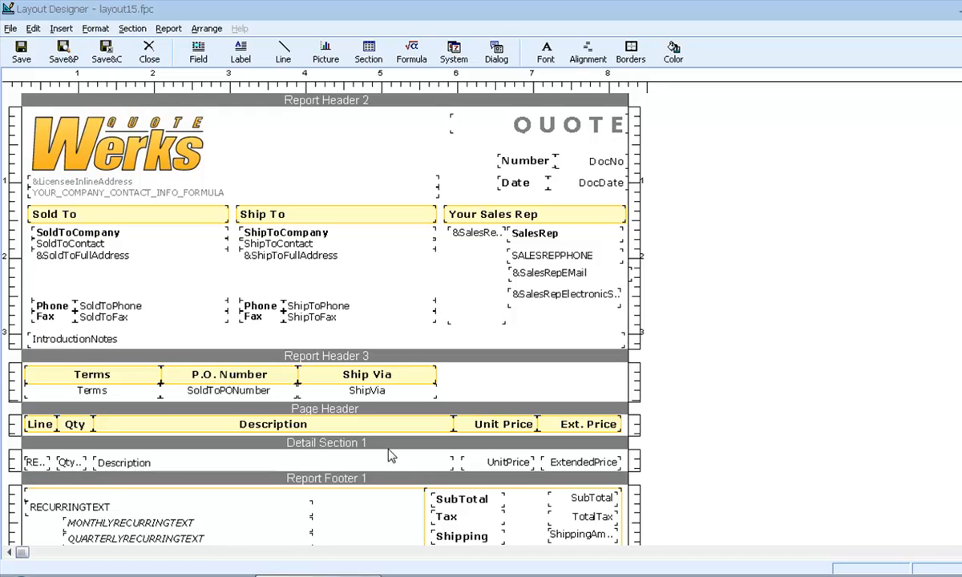
pyautogui.moveTo(621, 445)
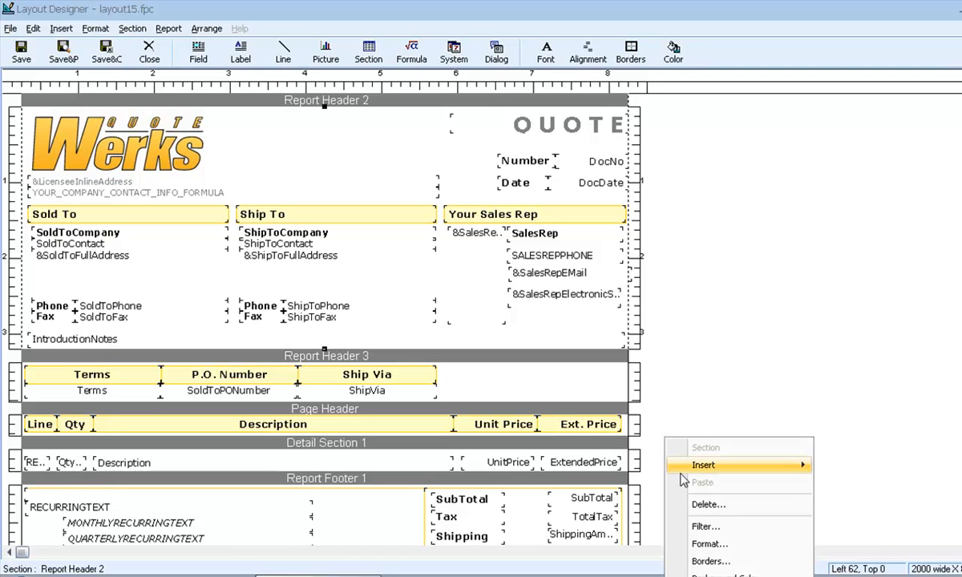
# - Insert Detail Section 2 into the layout15 template below Detail Section 1
pyautogui.click(702, 465)
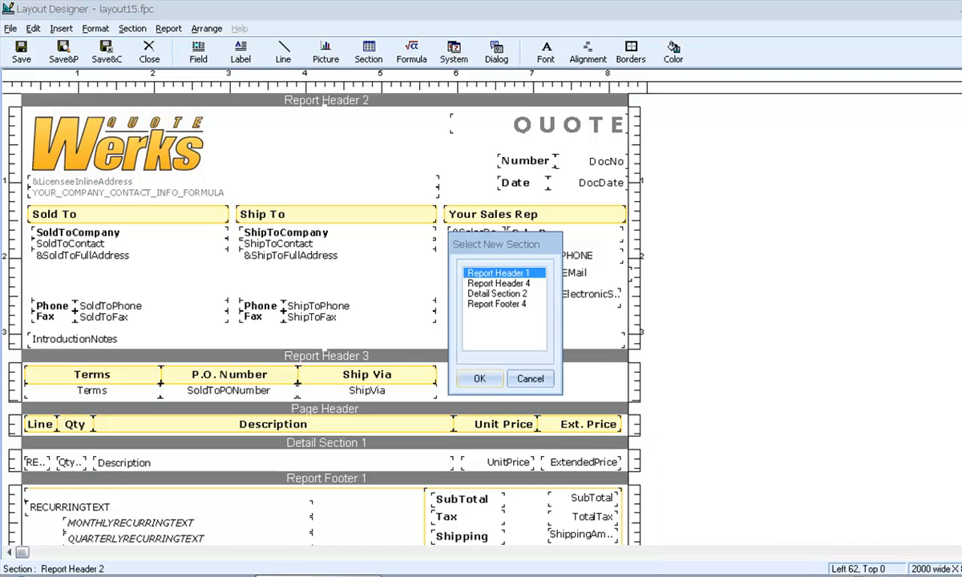
pyautogui.click(497, 294)
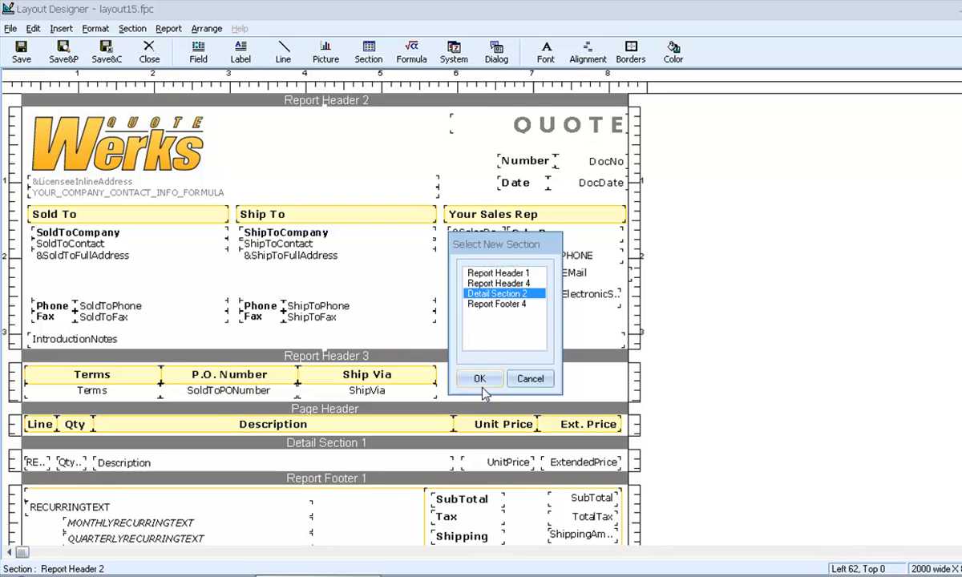
pyautogui.click(479, 379)
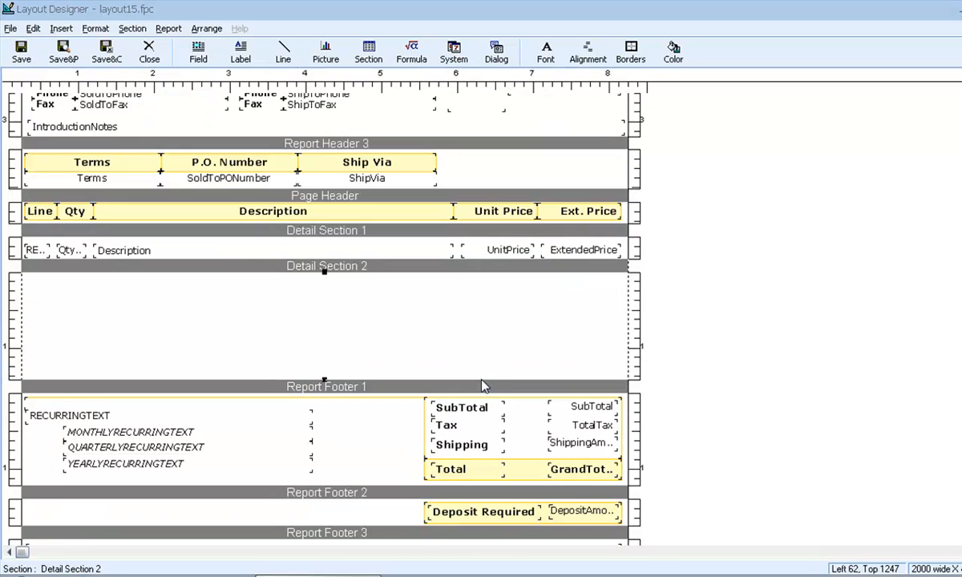
pyautogui.scroll(-3)
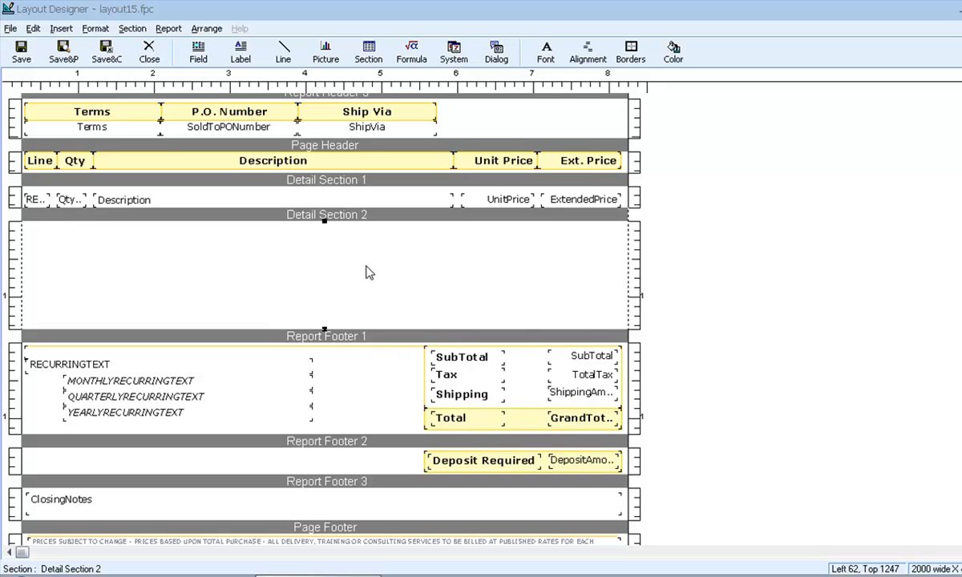
# - Enable Advance Page Before Printing the Section in Detail Section 2's format settings
pyautogui.rightClick(369, 271)
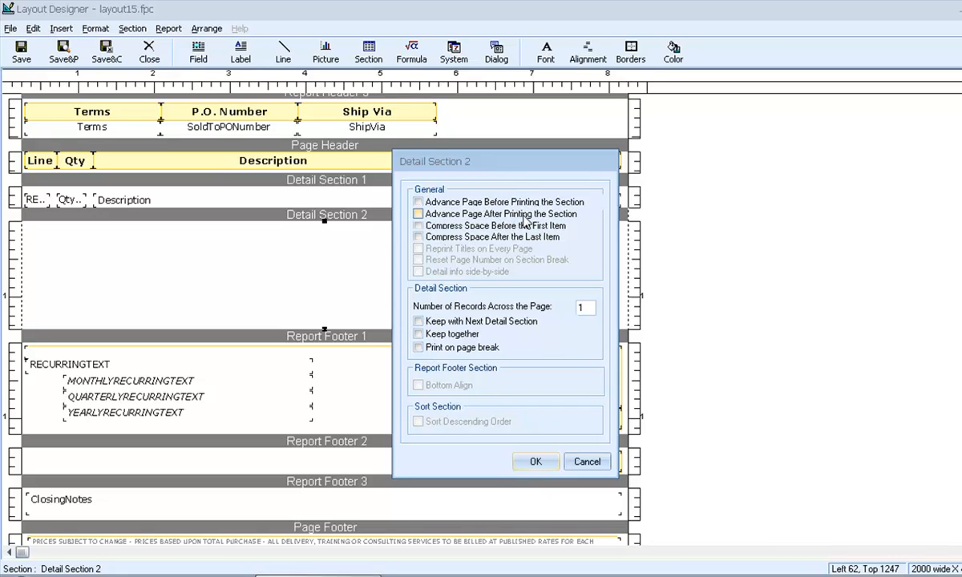
pyautogui.click(418, 213)
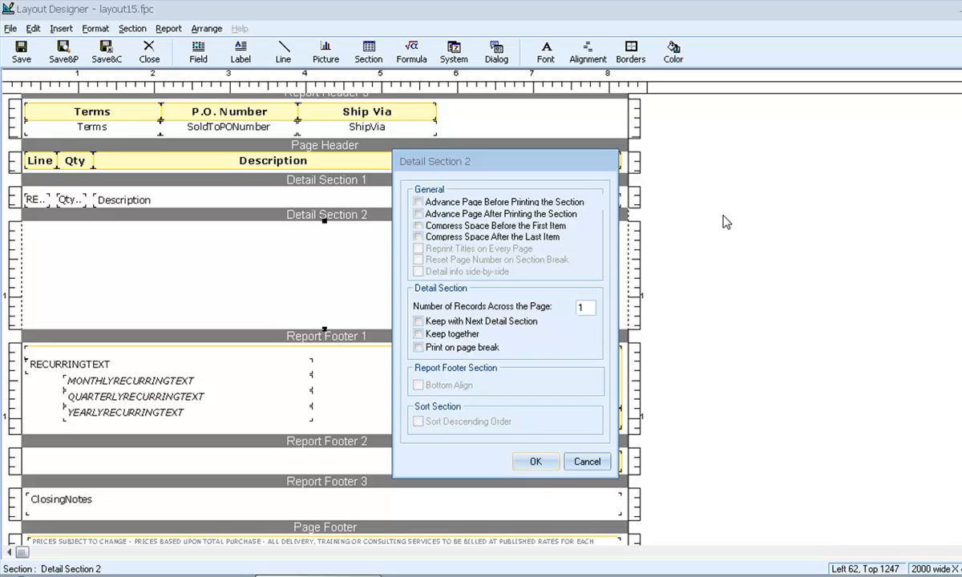
pyautogui.click(417, 202)
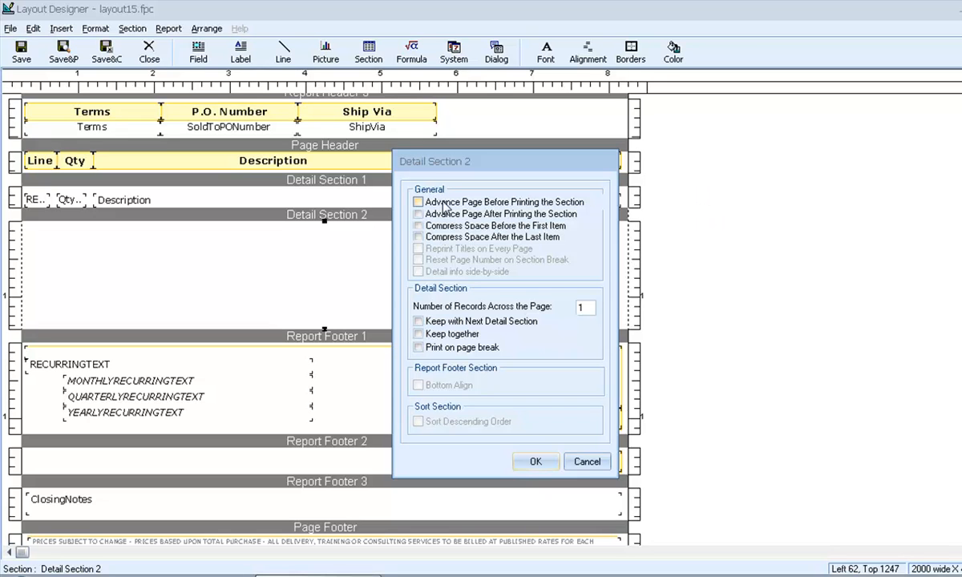
pyautogui.click(418, 201)
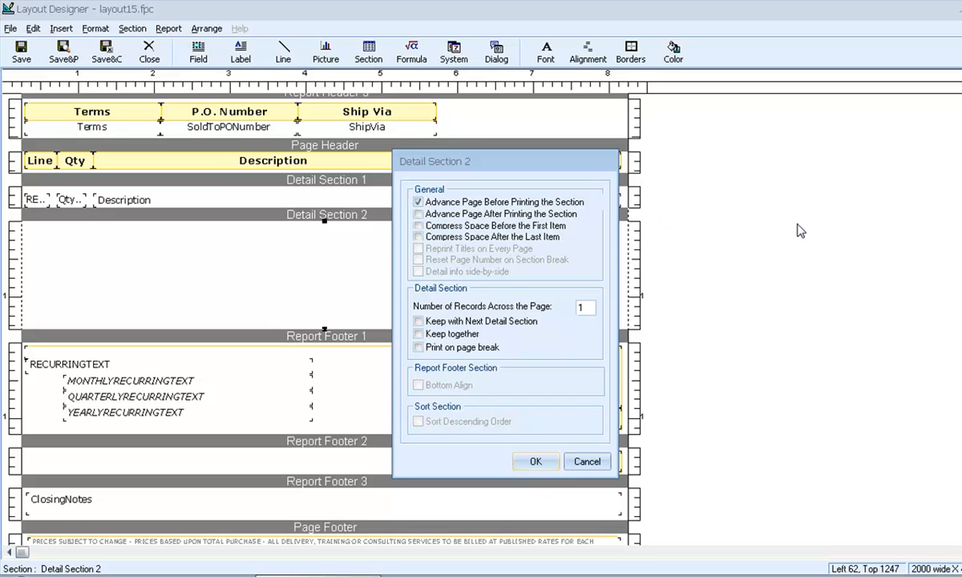
pyautogui.moveTo(745, 321)
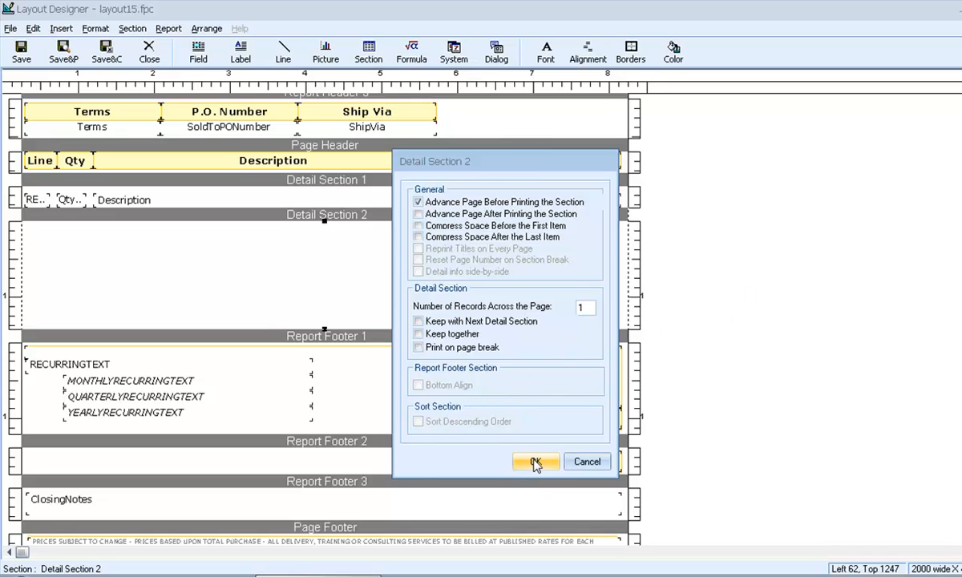
pyautogui.click(535, 461)
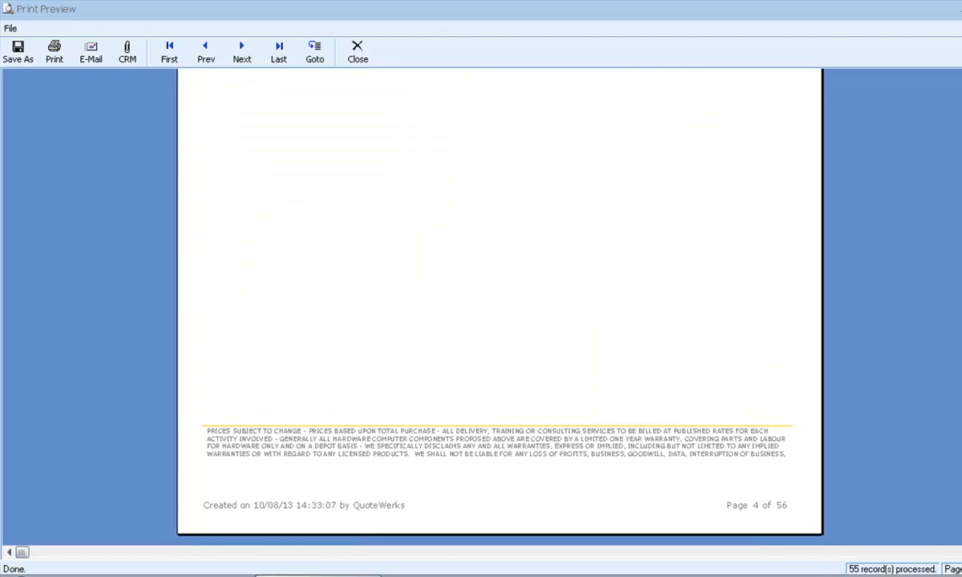
# - Page through the preview showing each line item on its own page, then close it
pyautogui.click(241, 52)
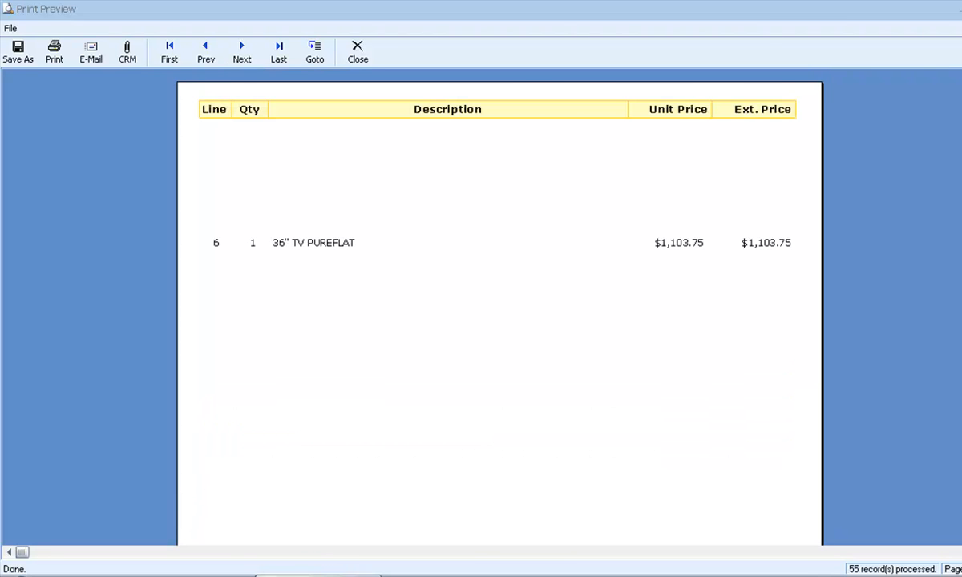
pyautogui.click(241, 51)
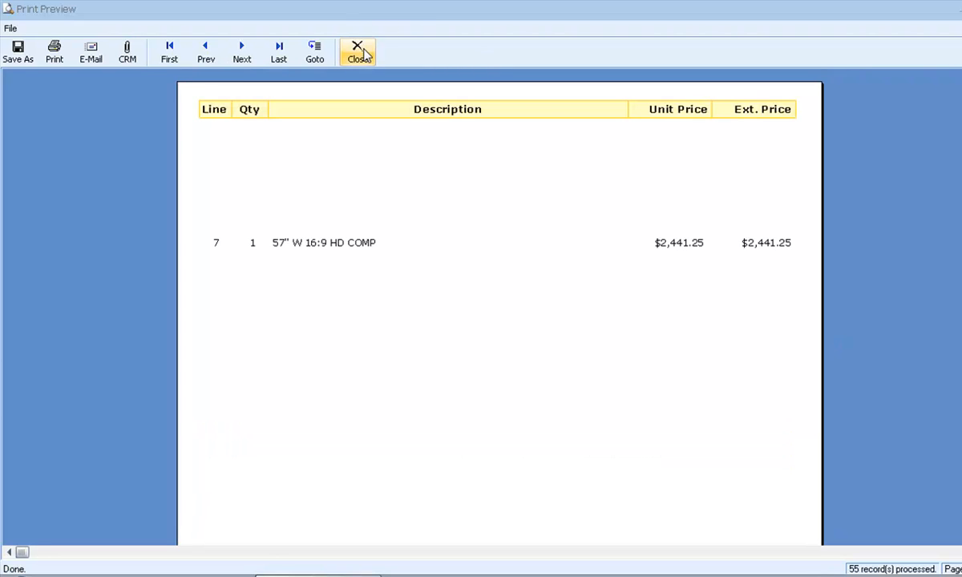
pyautogui.click(358, 52)
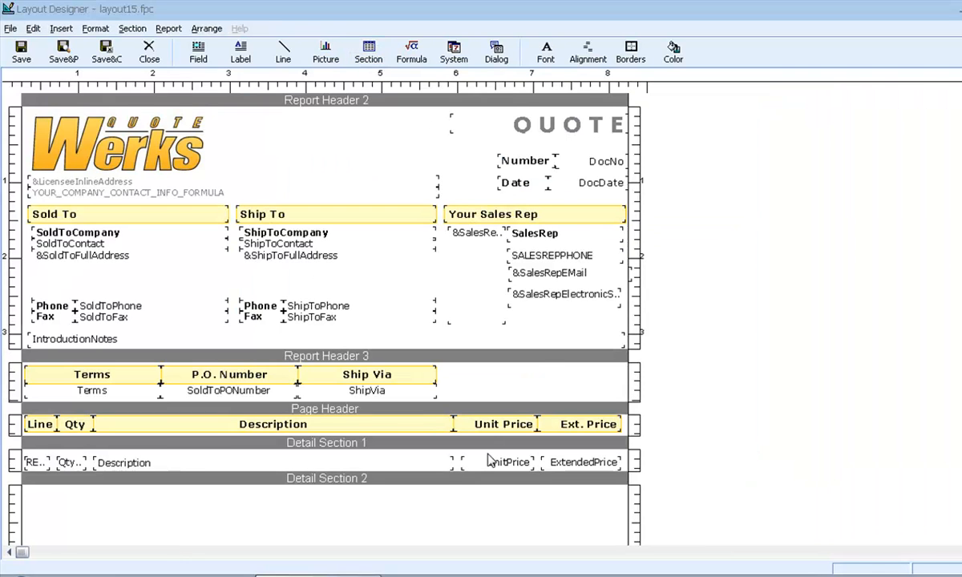
# - Open the Filter criteria dialog for the Detail Section 2 band
pyautogui.rightClick(324, 484)
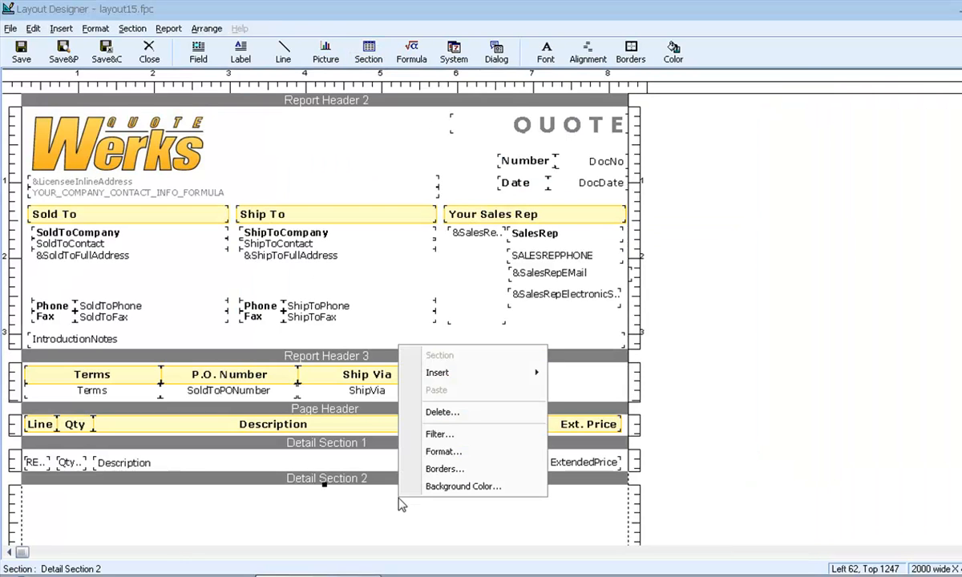
pyautogui.click(440, 434)
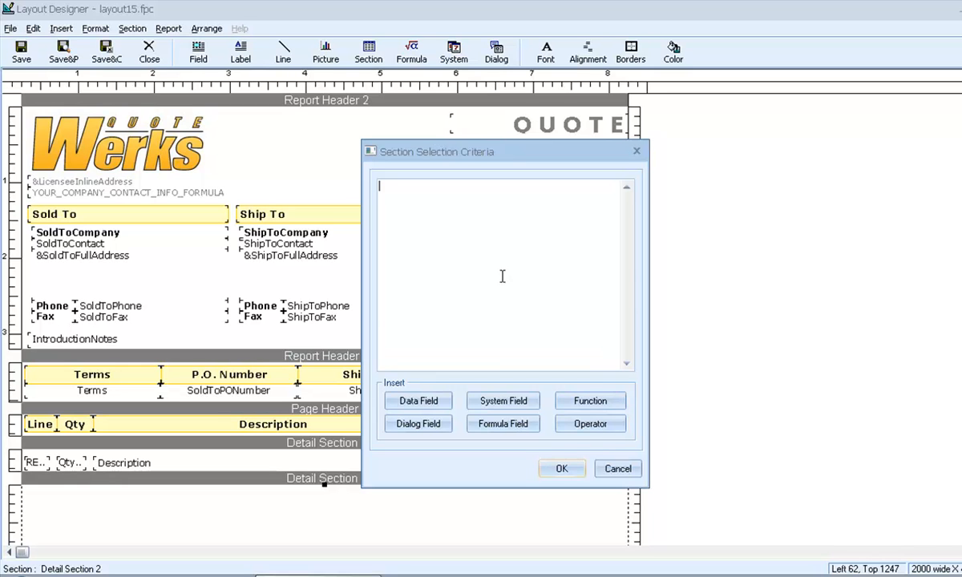
pyautogui.moveTo(520, 282)
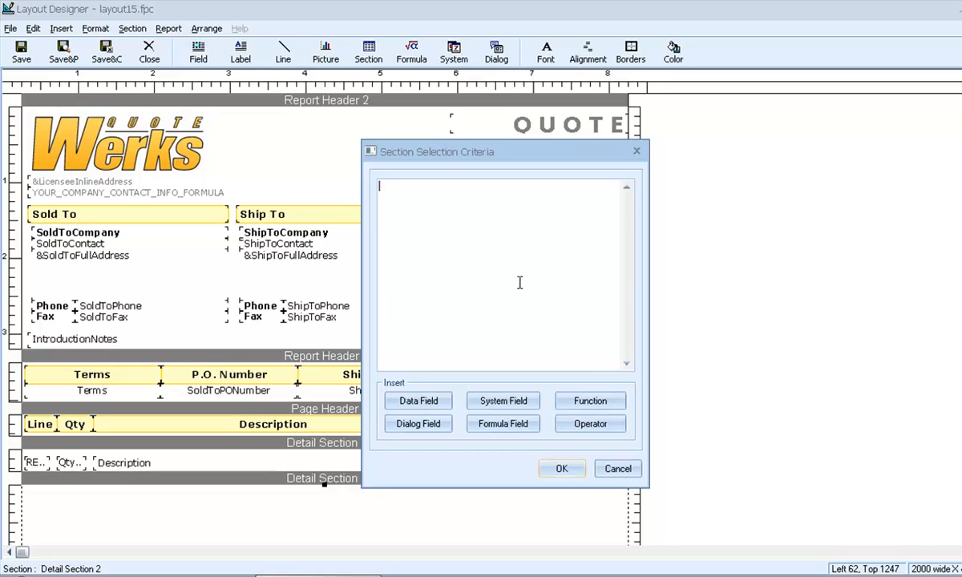
pyautogui.moveTo(946, 307)
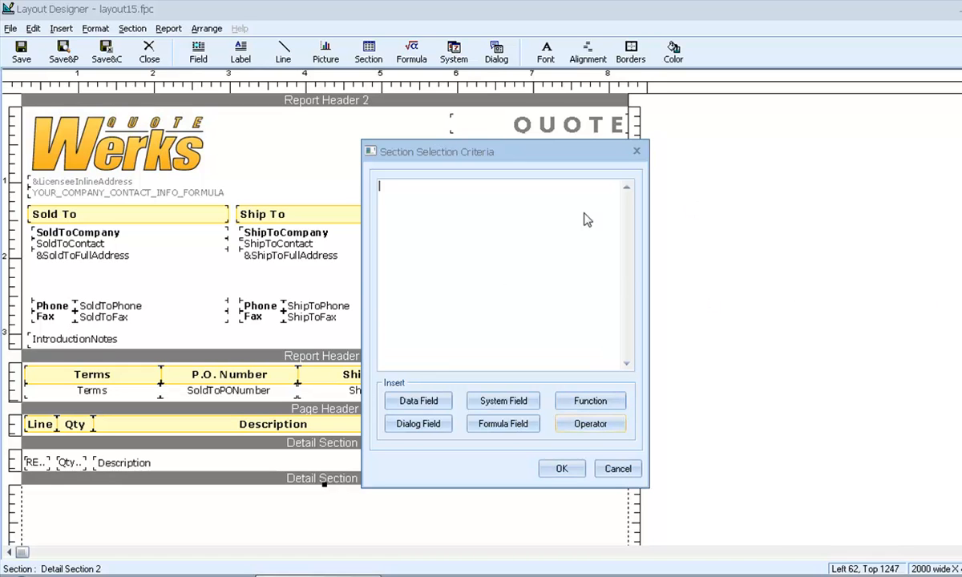
# - Build the criteria .IF.DocumentItems->ItemType="Page Break" for Detail Section 2
pyautogui.click(591, 424)
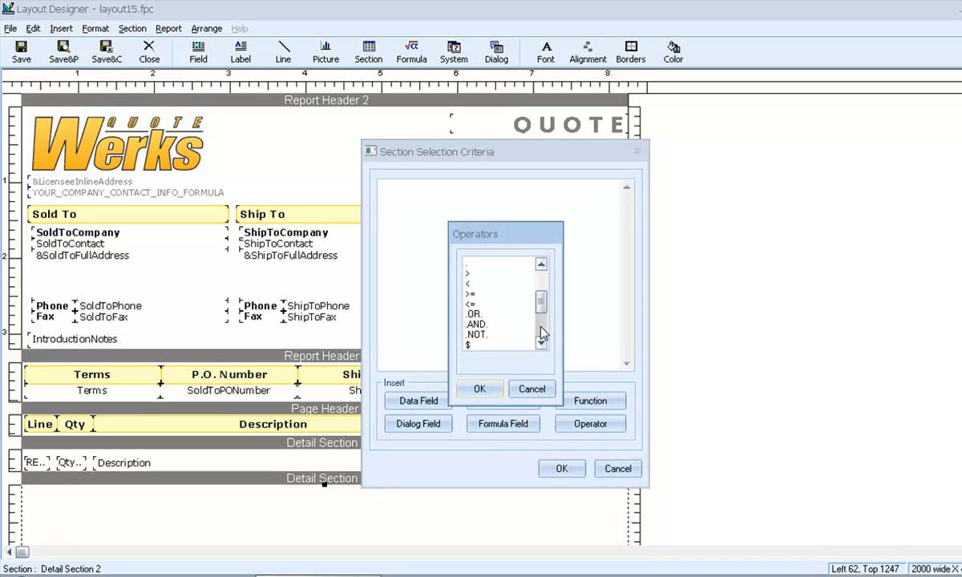
pyautogui.click(479, 389)
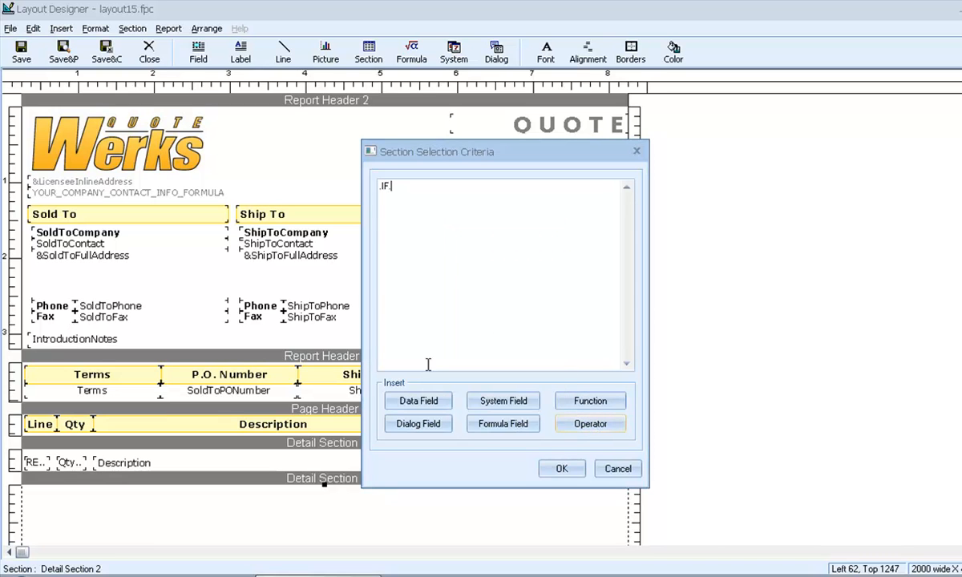
pyautogui.click(418, 401)
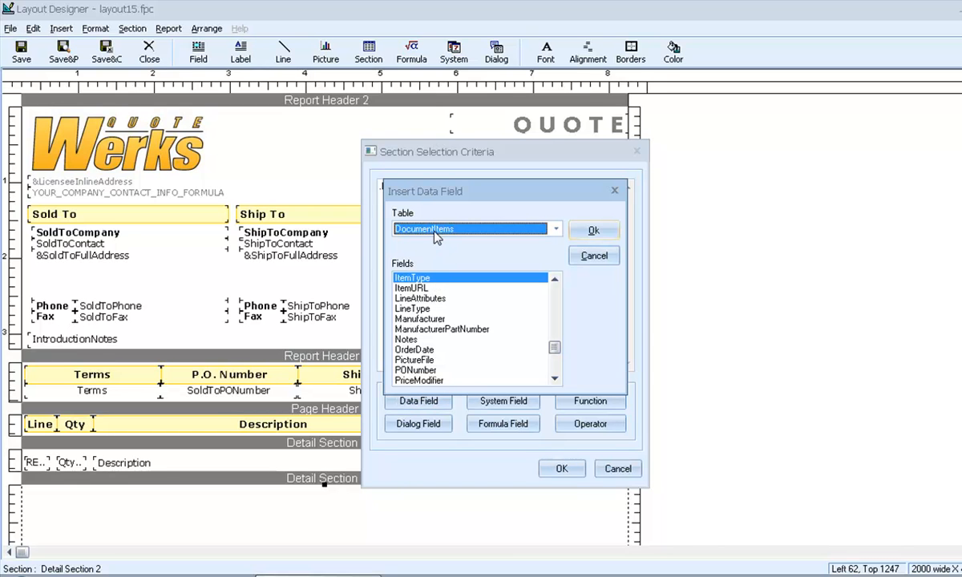
pyautogui.click(594, 230)
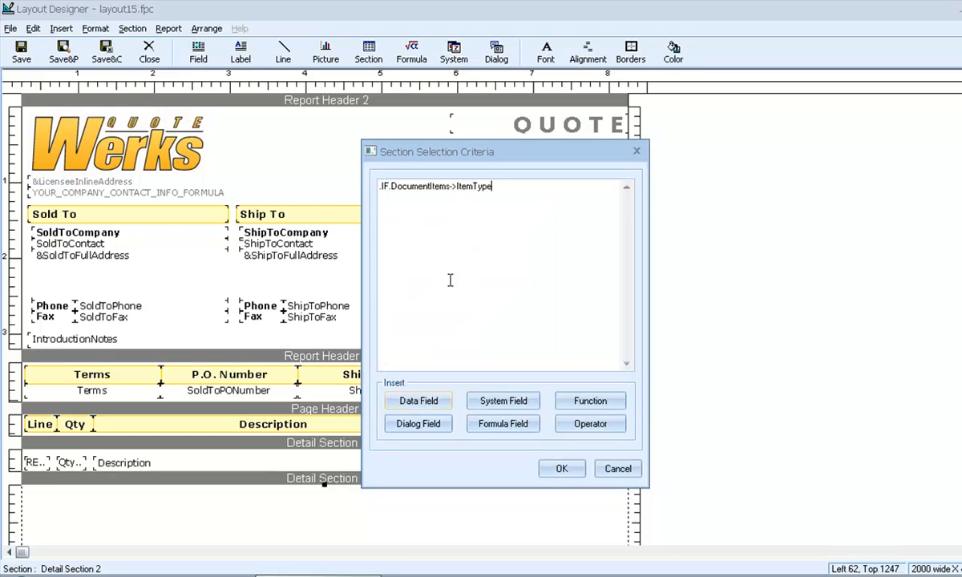
pyautogui.click(590, 423)
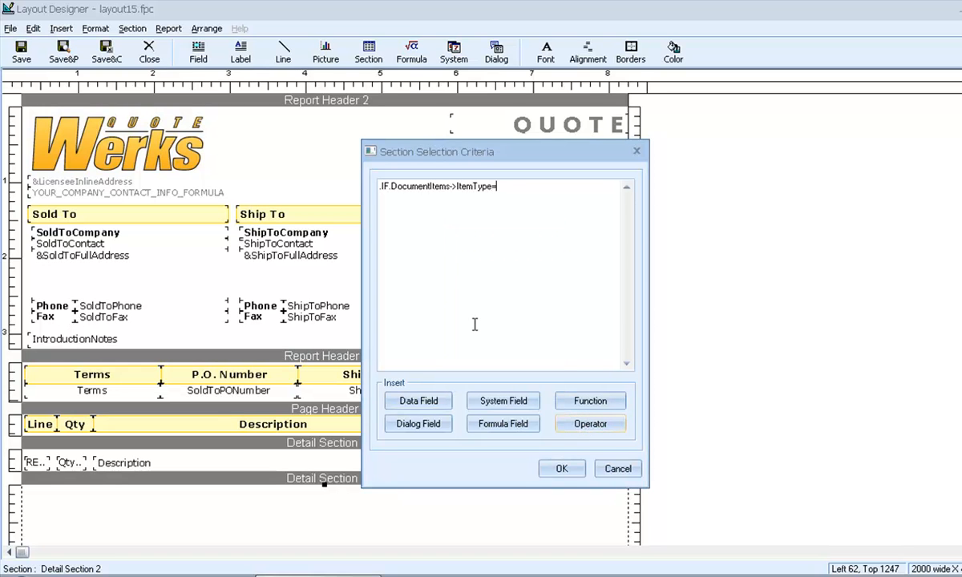
pyautogui.write("'Page Break")
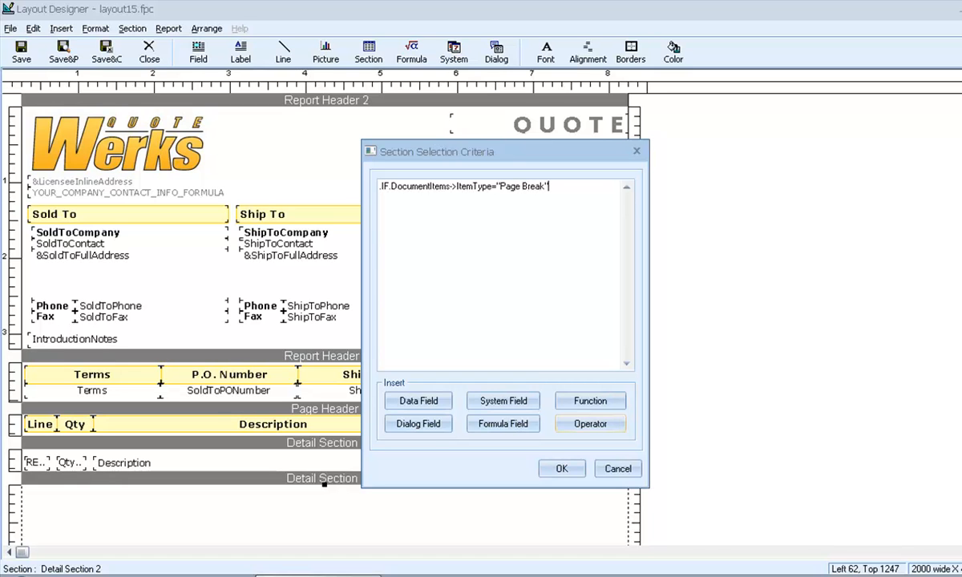
pyautogui.moveTo(475, 311)
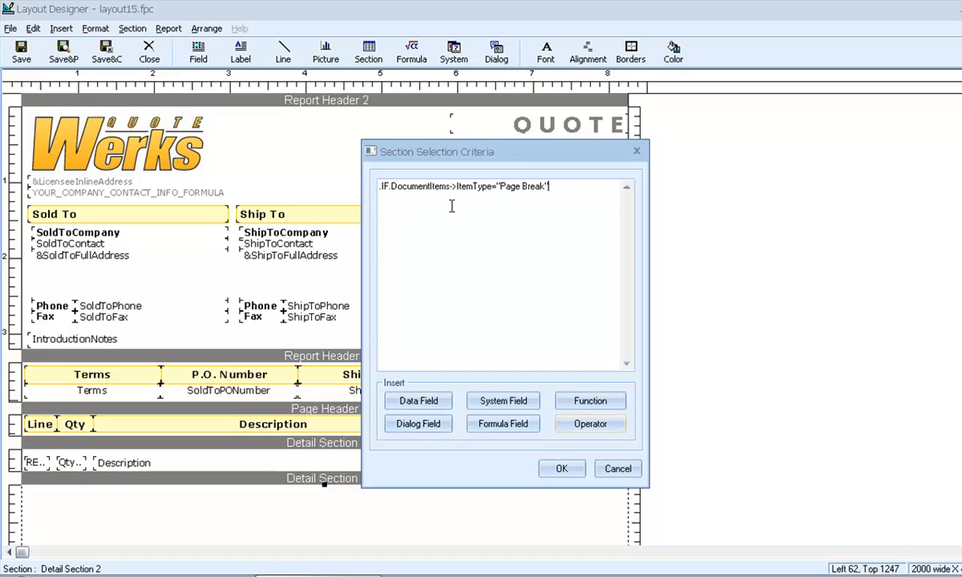
pyautogui.moveTo(525, 205)
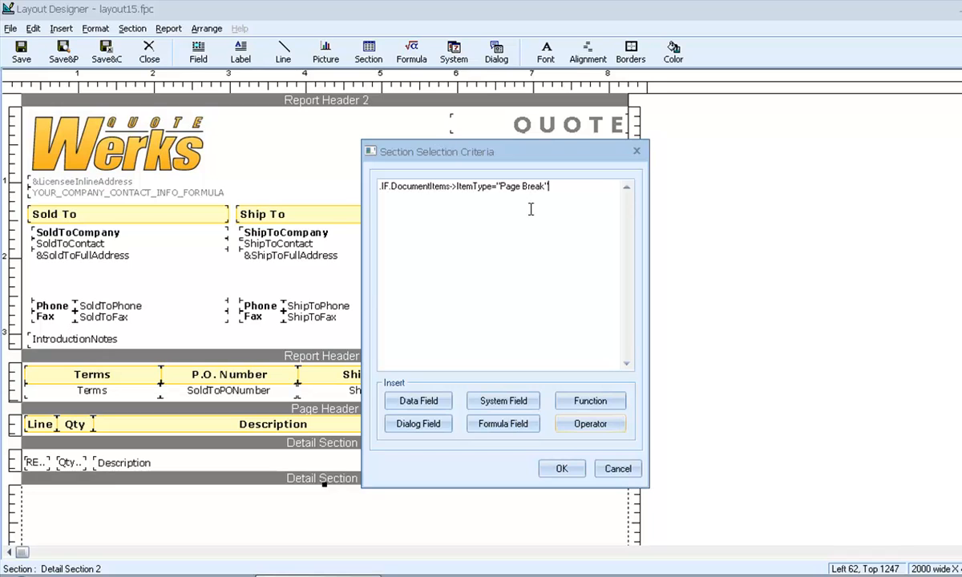
pyautogui.moveTo(463, 135)
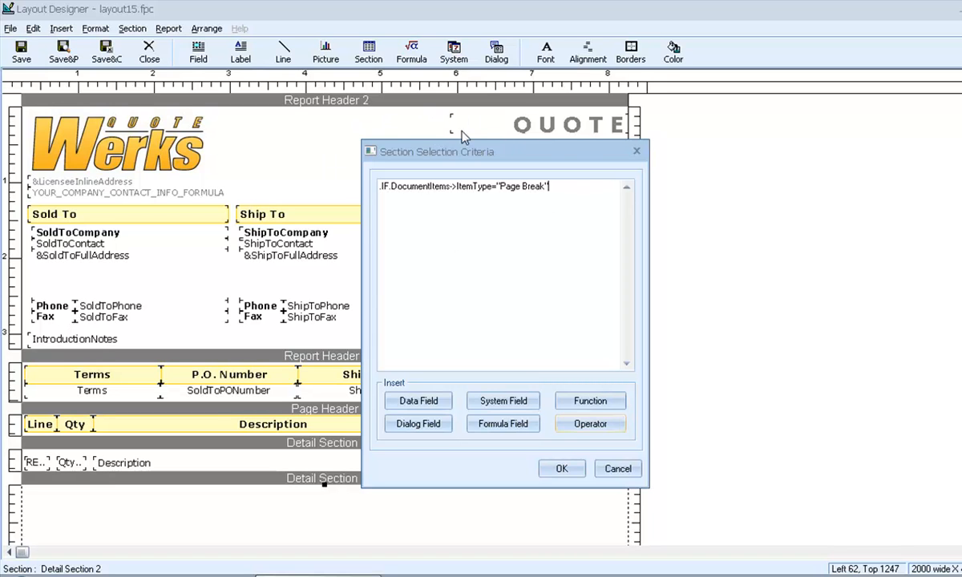
pyautogui.moveTo(473, 414)
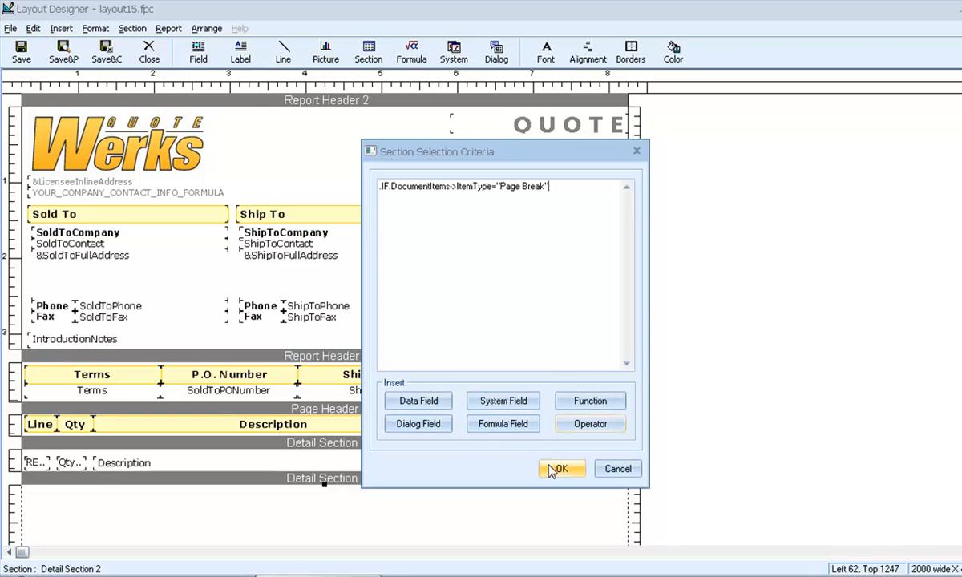
# - Accept the Page Break criteria and scroll back down the layout
pyautogui.click(561, 468)
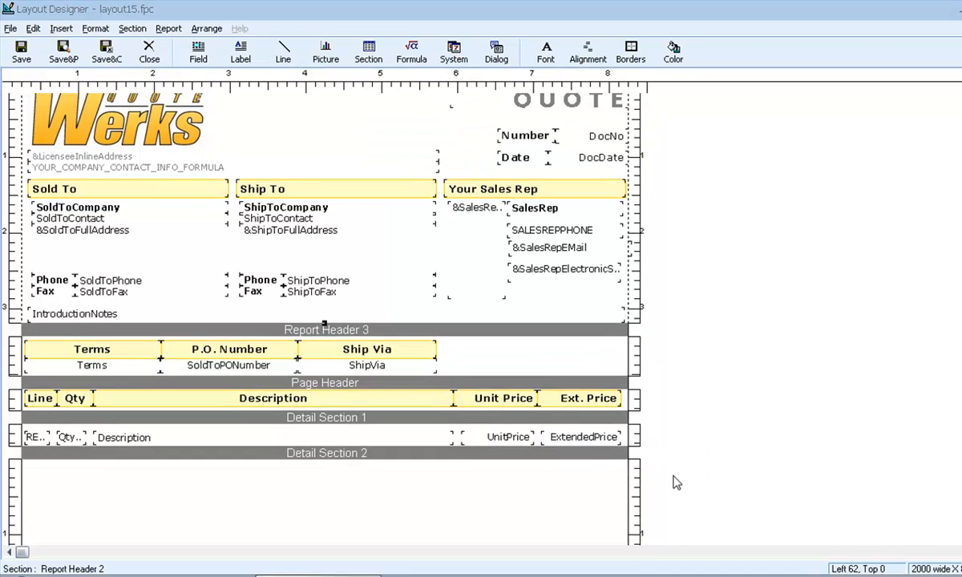
pyautogui.scroll(-3)
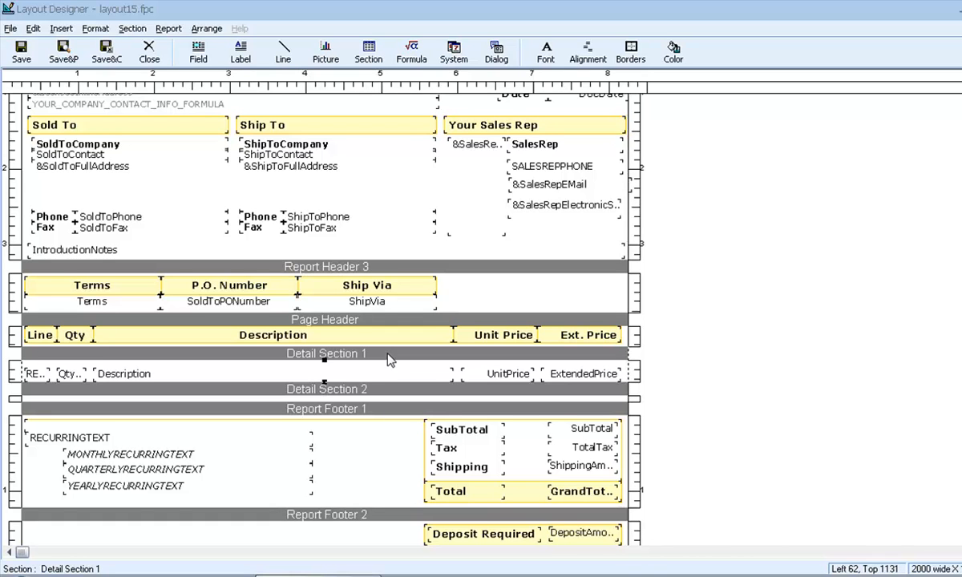
pyautogui.moveTo(305, 383)
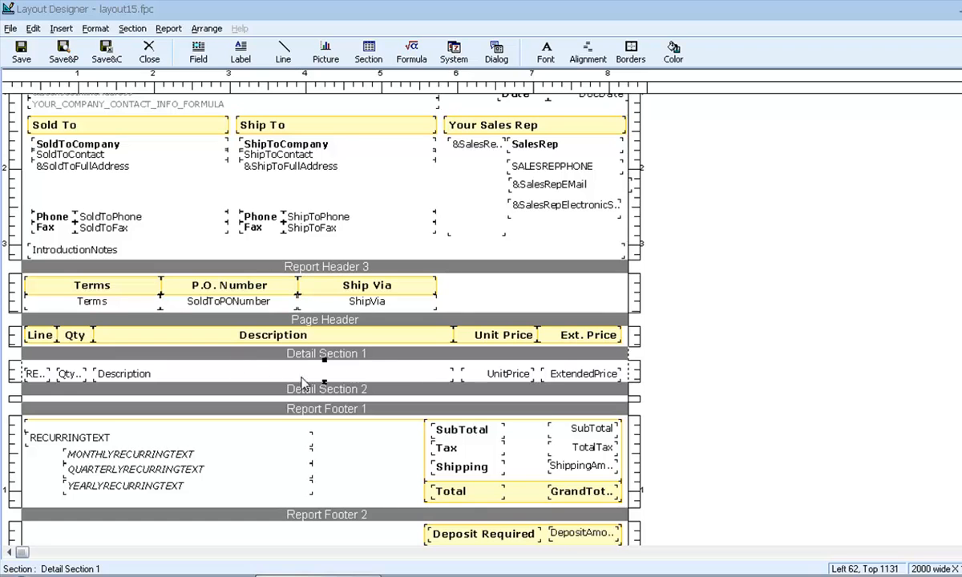
pyautogui.moveTo(359, 362)
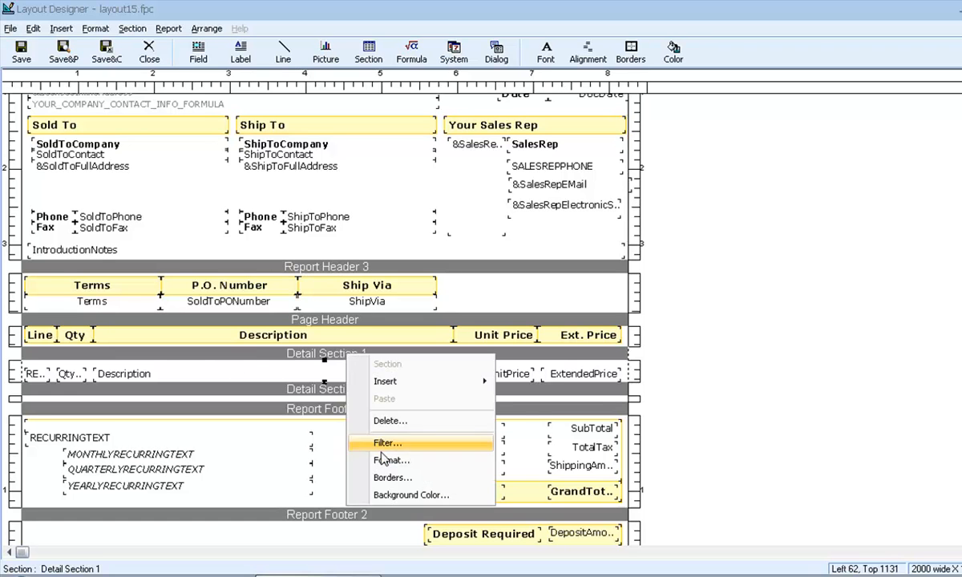
# - Give Detail Section 1 the criteria .IF.DocumentItems->ItemType<>"Page Break" and accept it
pyautogui.click(387, 444)
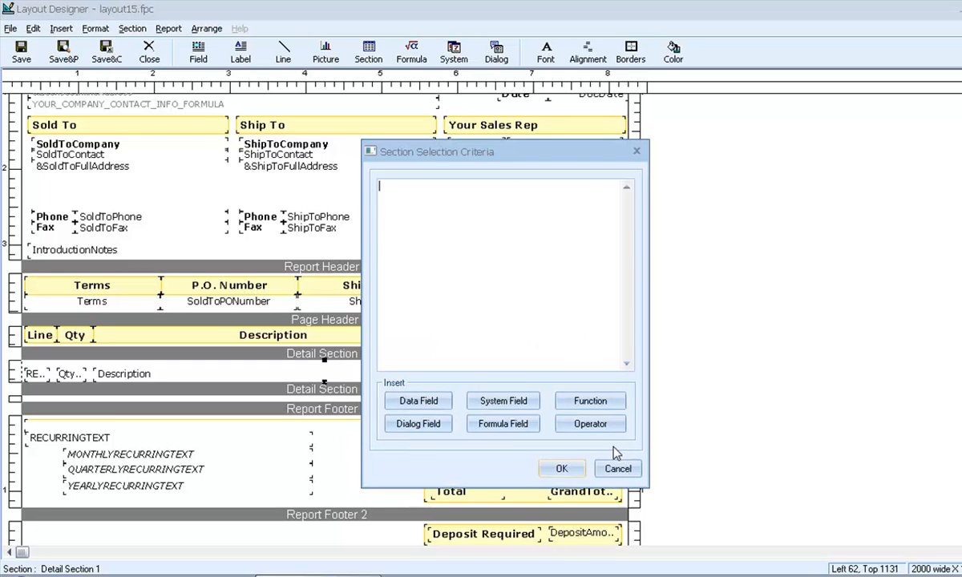
pyautogui.click(590, 424)
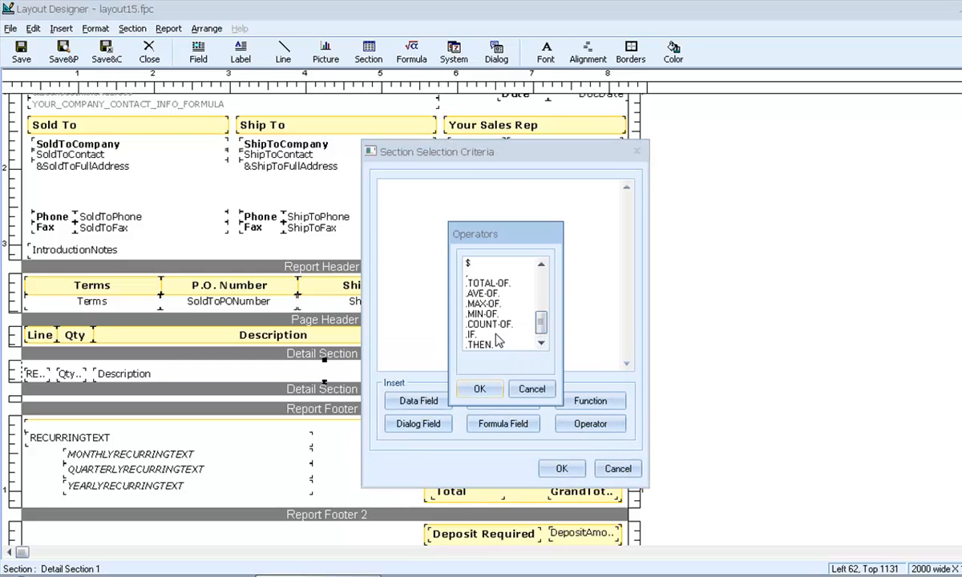
pyautogui.click(418, 401)
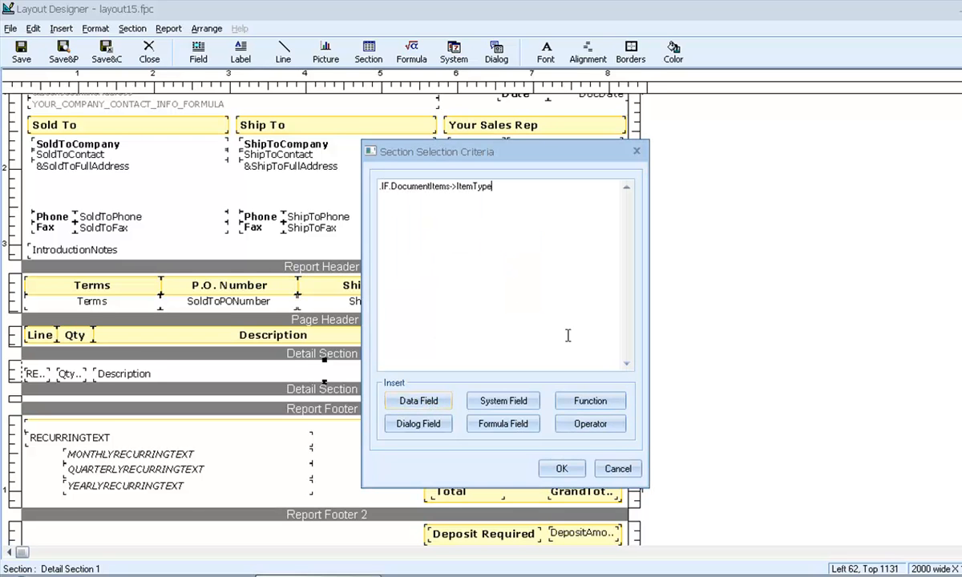
pyautogui.click(591, 424)
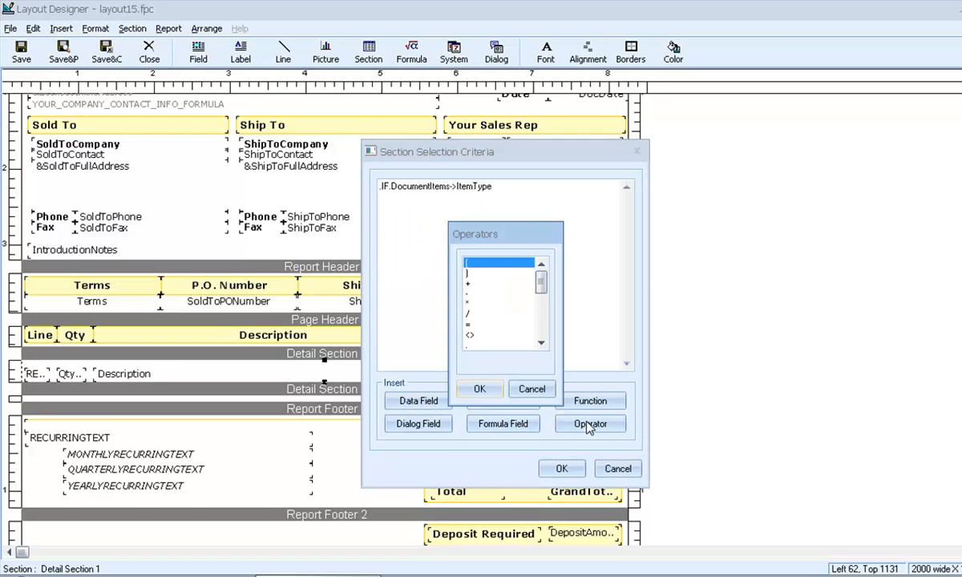
pyautogui.click(471, 335)
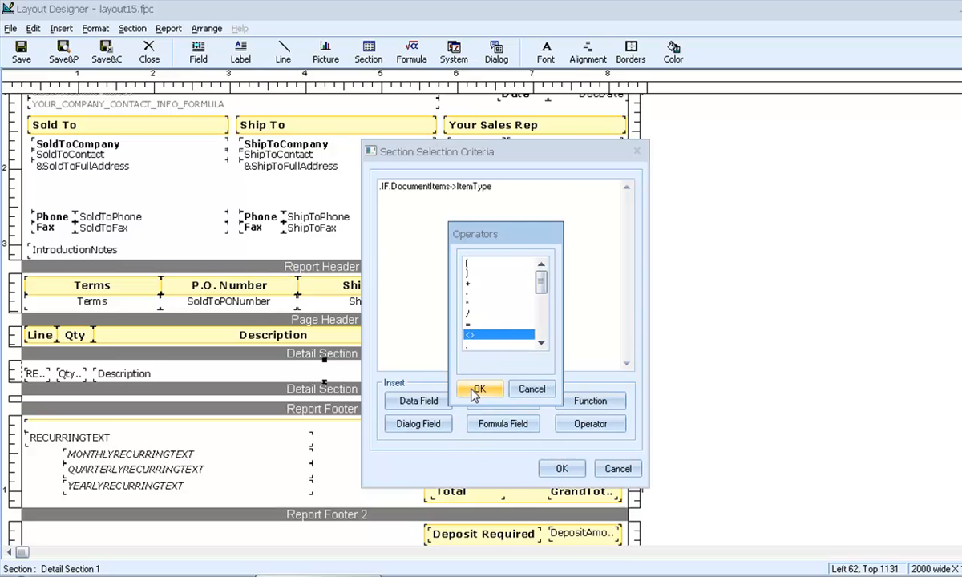
pyautogui.click(479, 388)
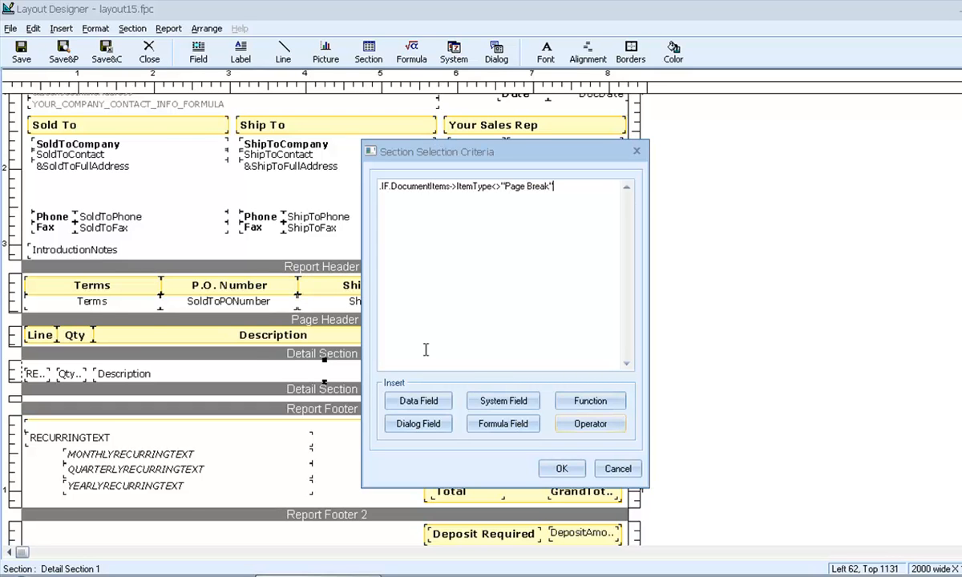
pyautogui.moveTo(407, 209)
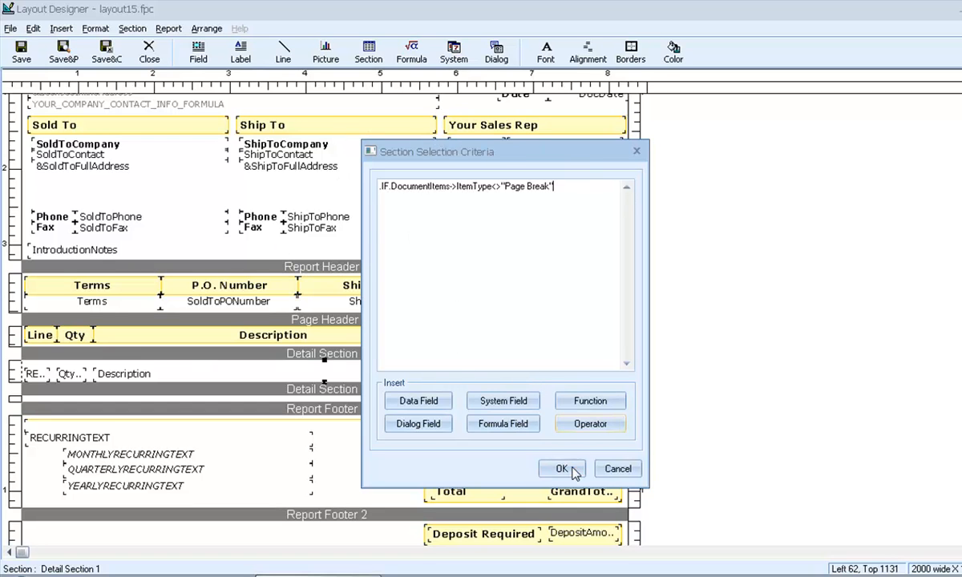
pyautogui.click(561, 470)
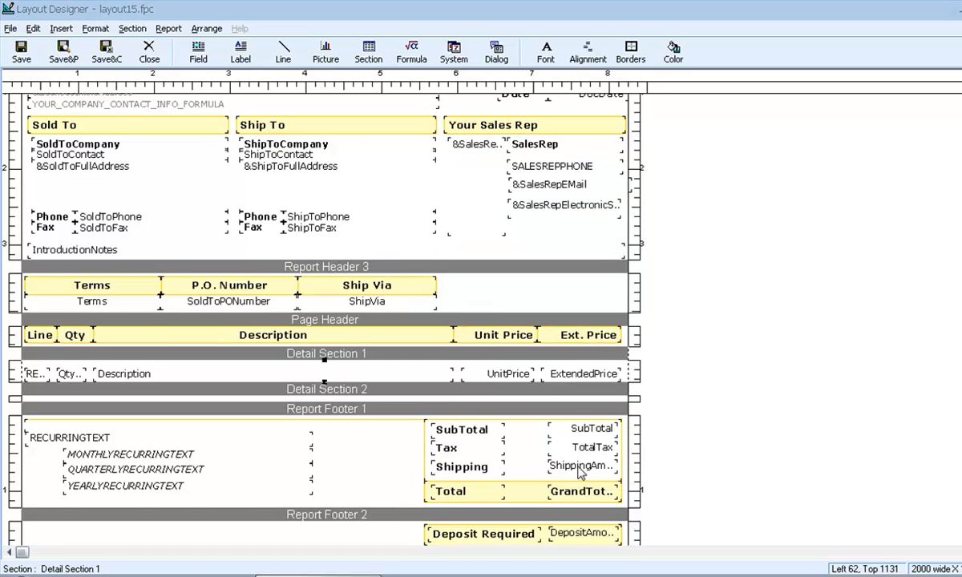
pyautogui.moveTo(465, 299)
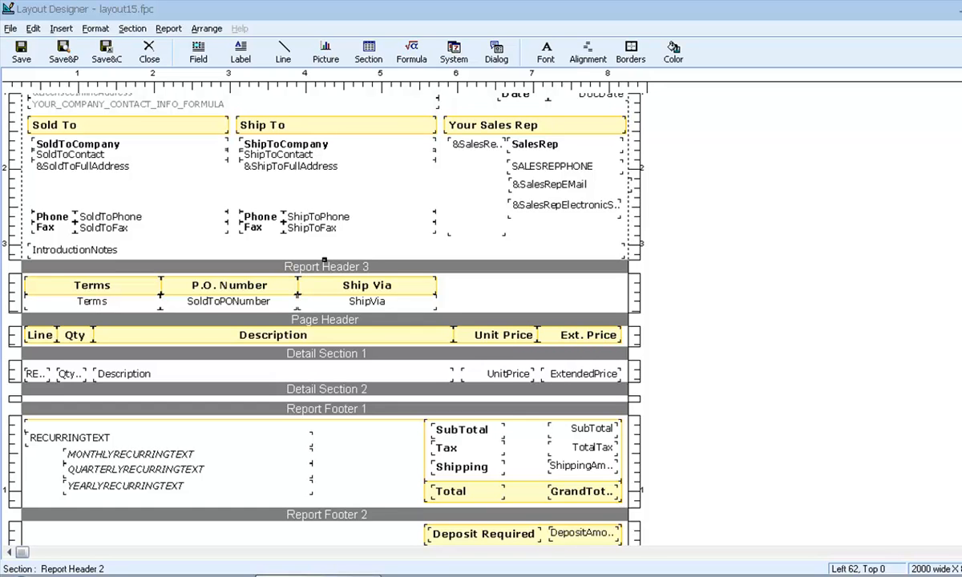
pyautogui.moveTo(472, 7)
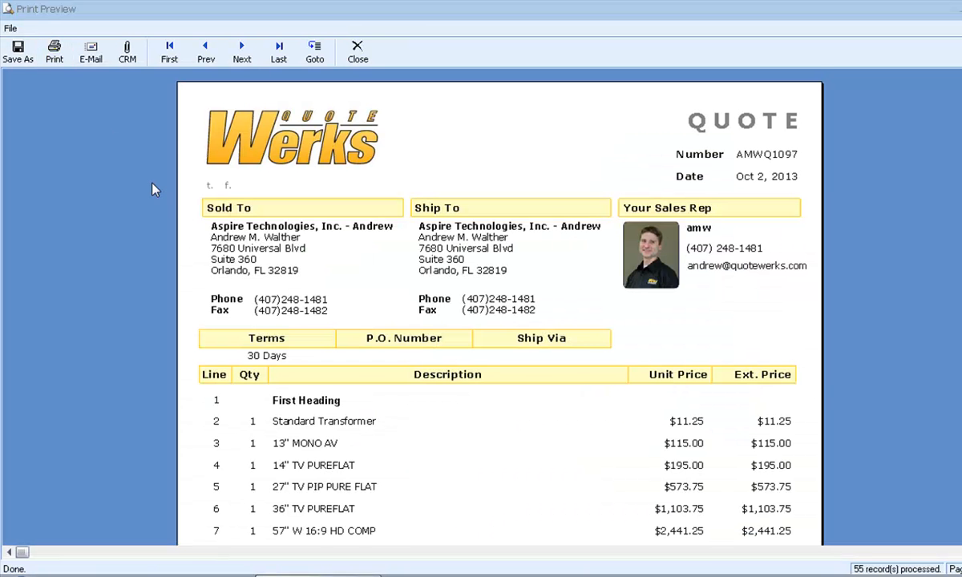
# - Scroll through First, Second and Third Heading on page one, then close the preview
pyautogui.scroll(-3)
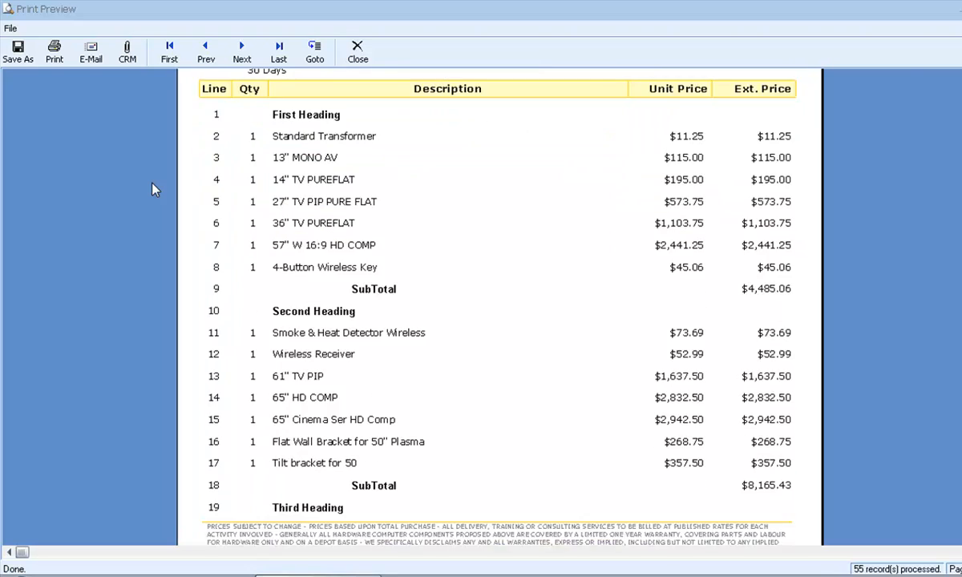
pyautogui.scroll(-3)
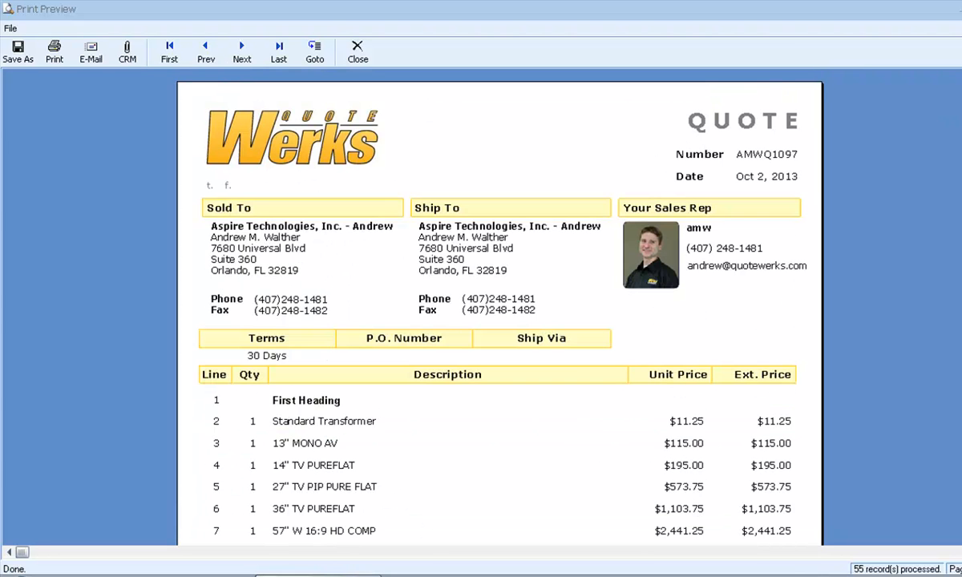
pyautogui.moveTo(783, 142)
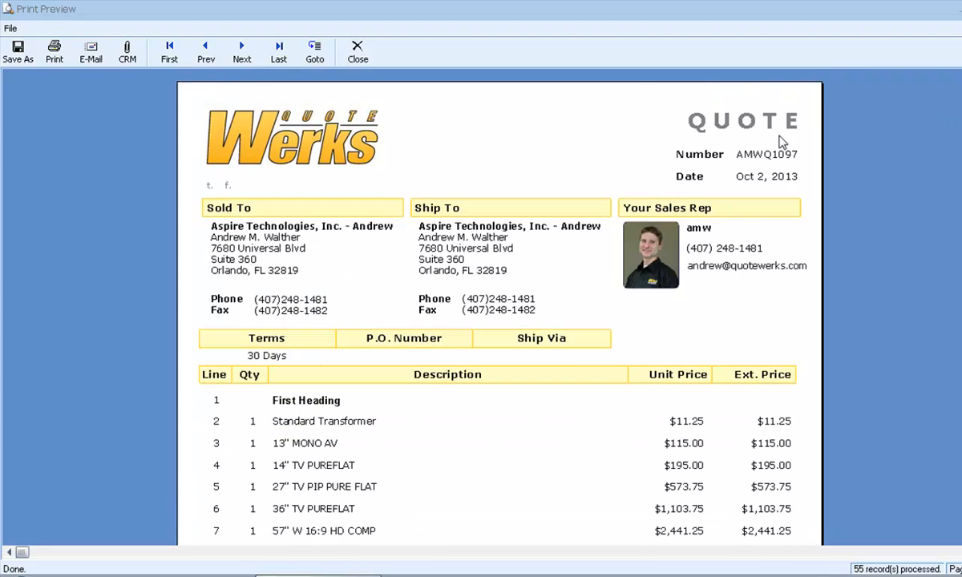
pyautogui.click(358, 51)
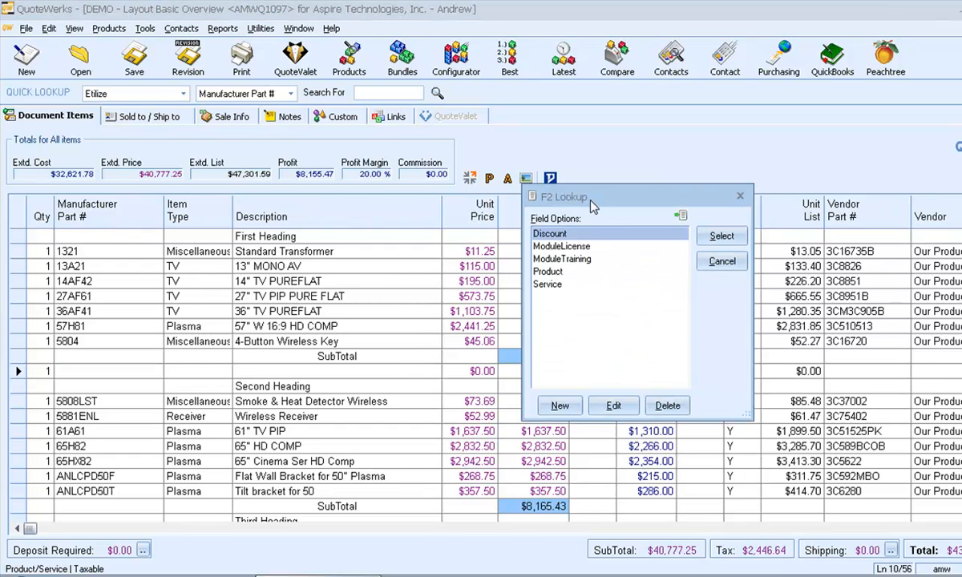
pyautogui.moveTo(566, 429)
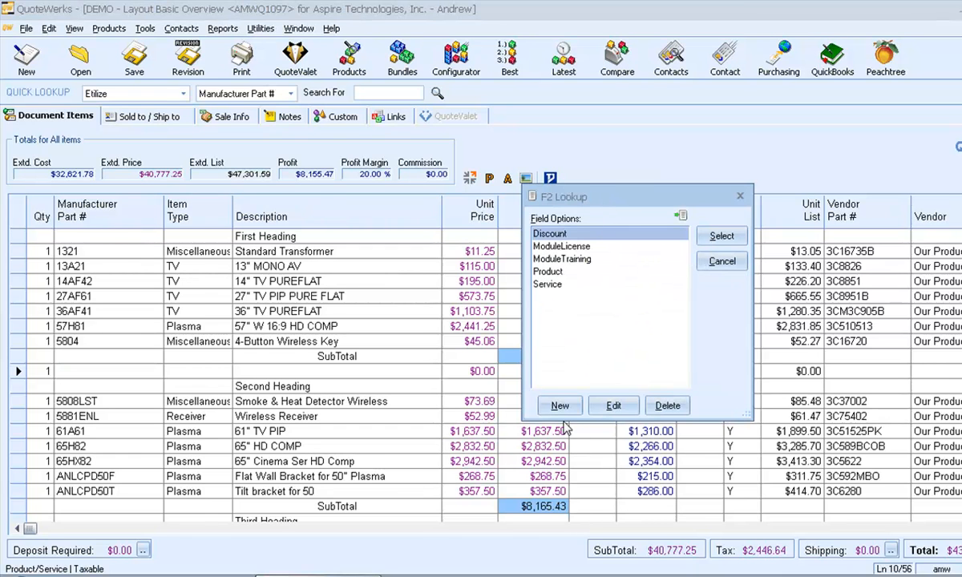
pyautogui.moveTo(561, 421)
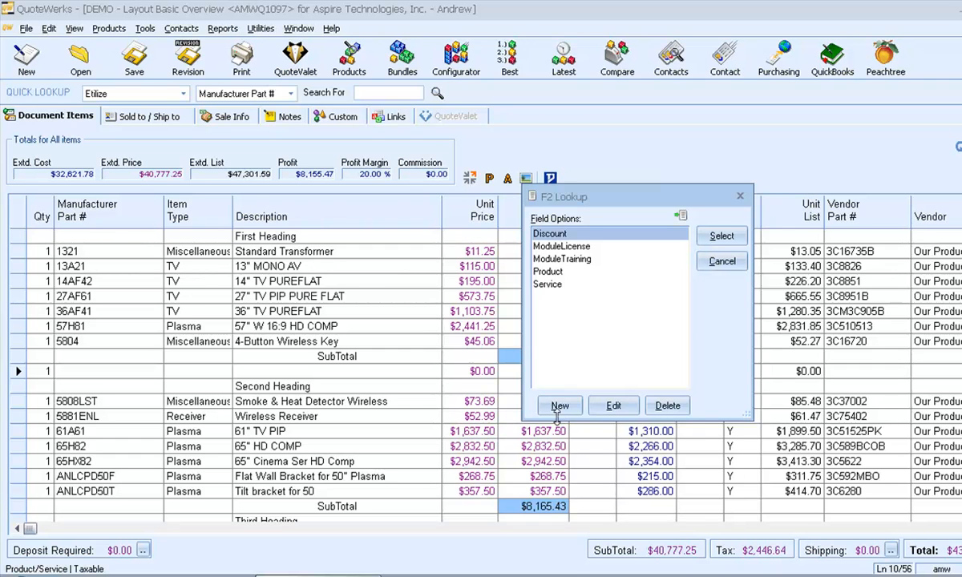
# - Create a Page Break item type and apply it to lines before the headings
pyautogui.click(560, 405)
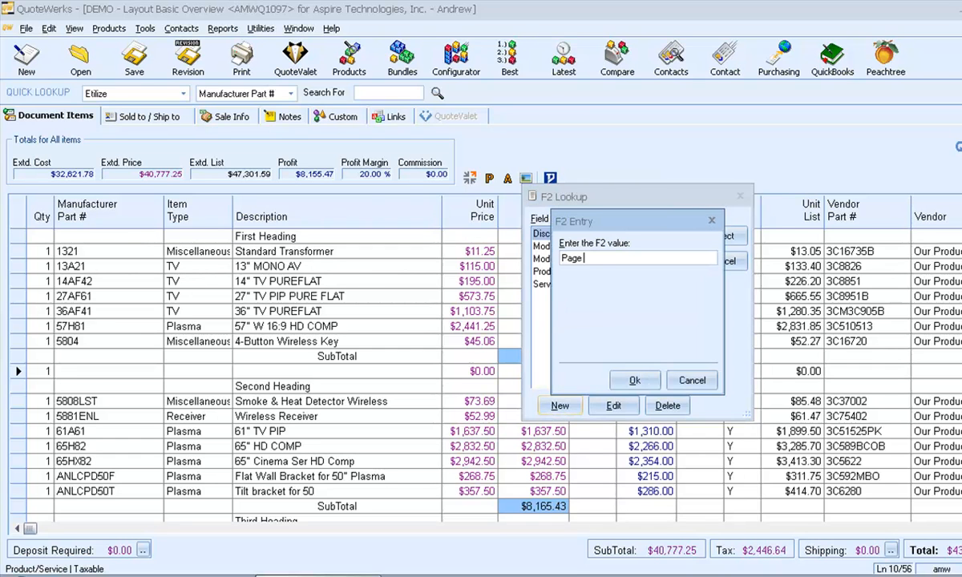
pyautogui.click(691, 380)
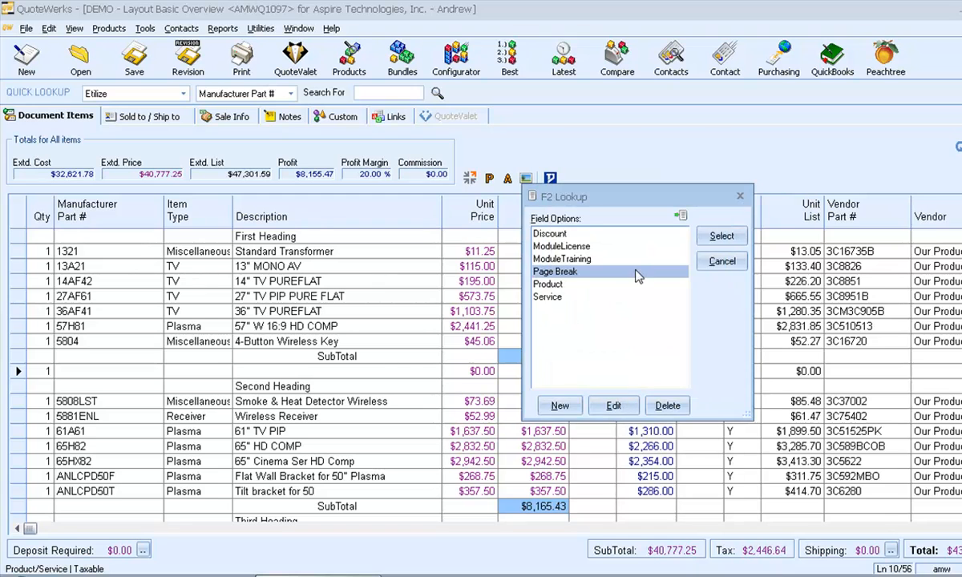
pyautogui.click(721, 235)
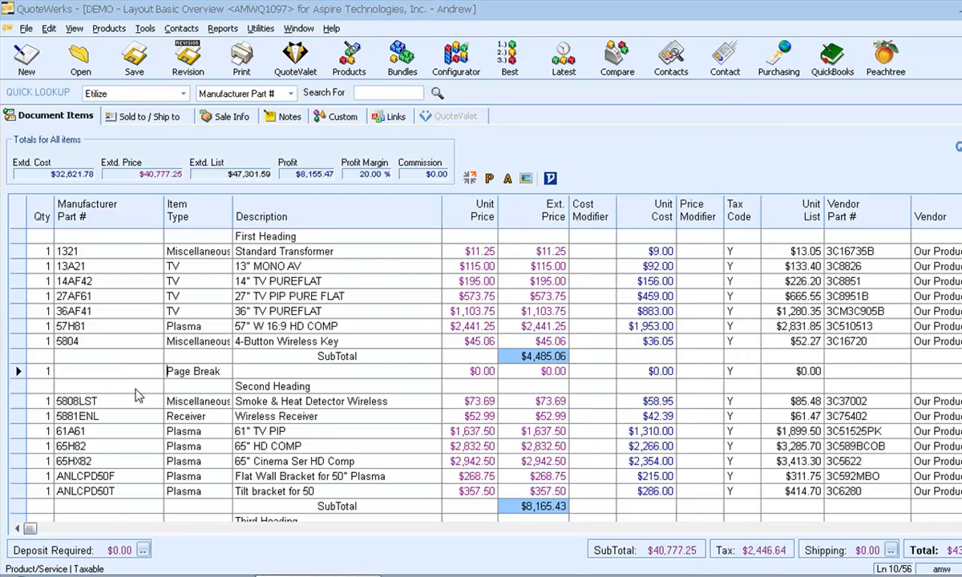
pyautogui.scroll(-3)
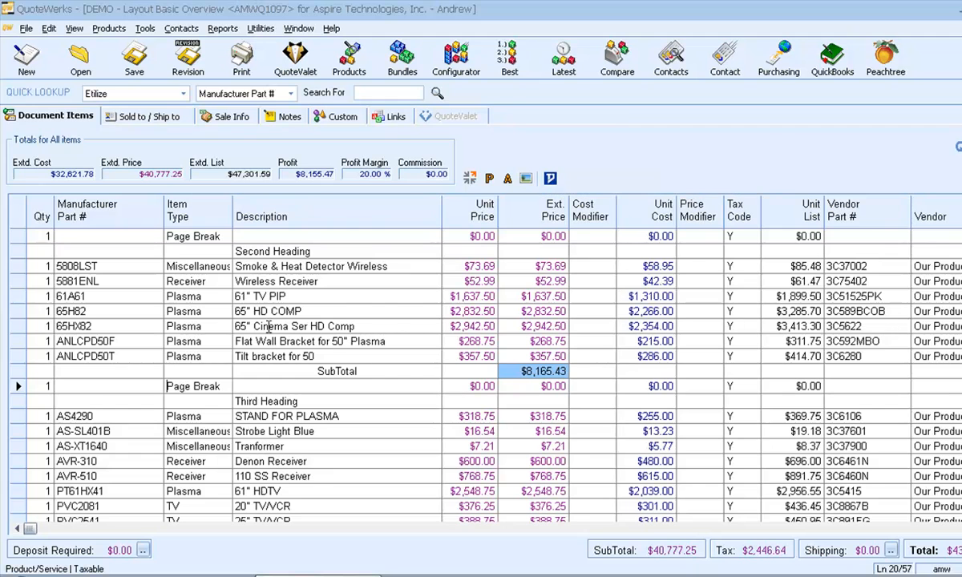
# - Preview the quote with the DEMO - New layout and scroll through the first page
pyautogui.click(242, 57)
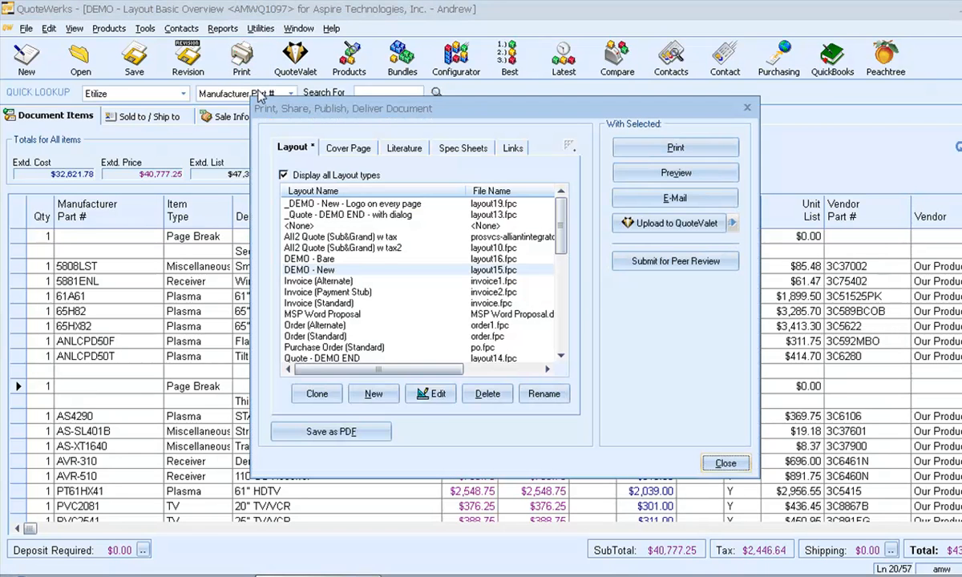
pyautogui.click(675, 172)
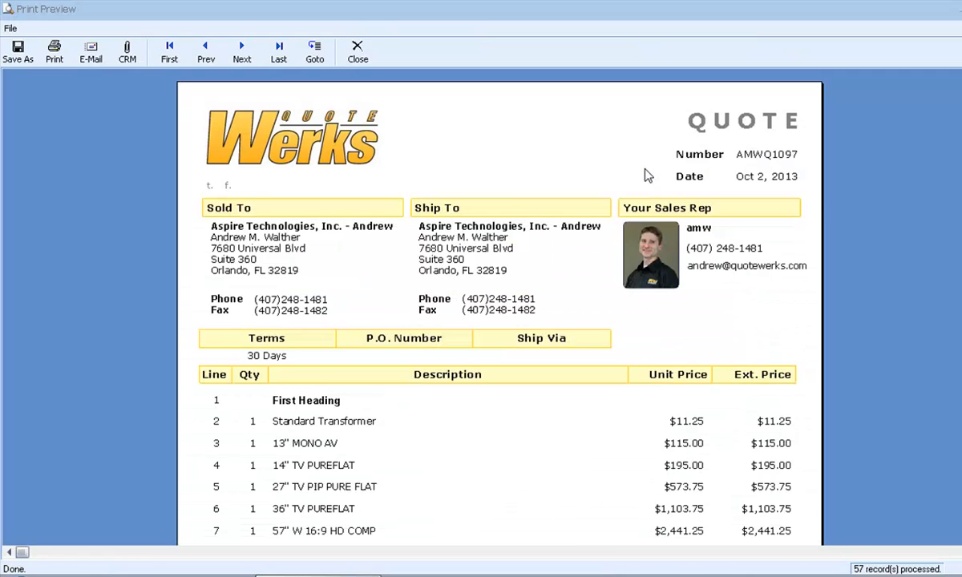
pyautogui.scroll(-3)
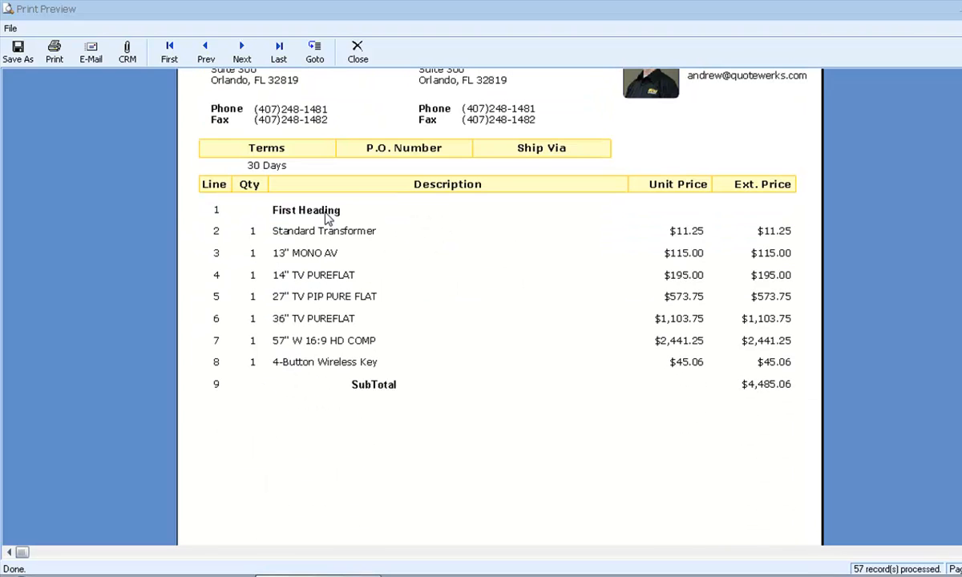
pyautogui.moveTo(303, 403)
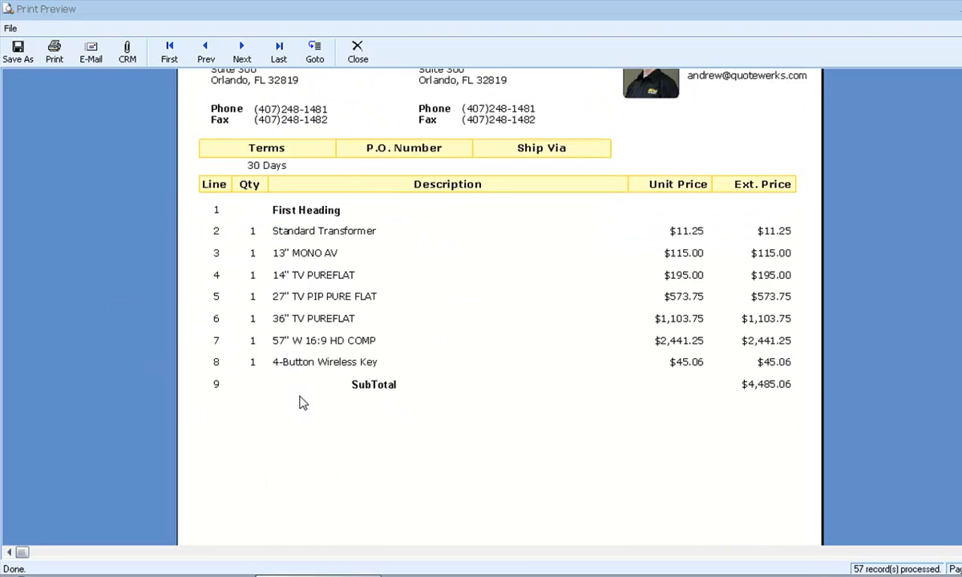
pyautogui.scroll(-3)
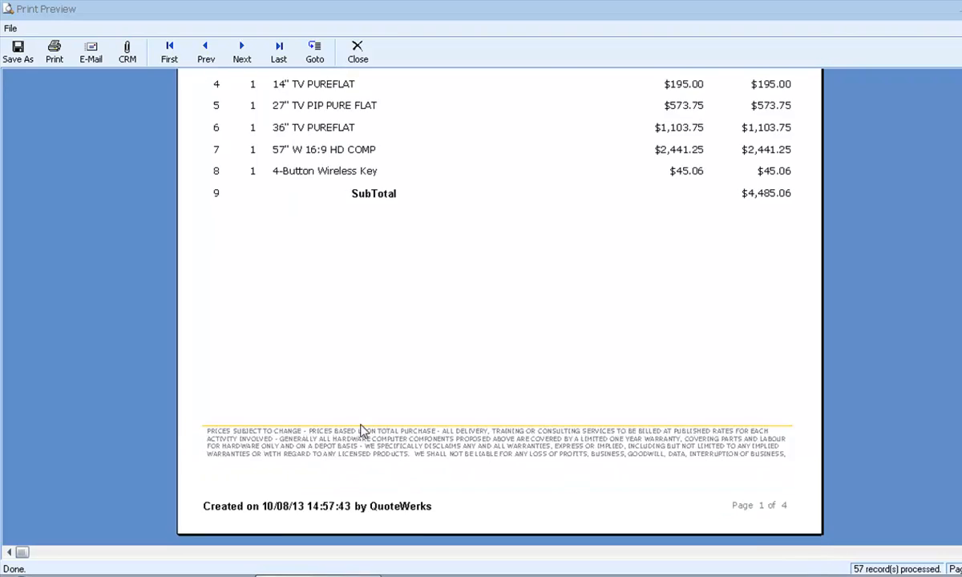
# - Page ahead to the Third Heading page, then back to the Second Heading page
pyautogui.click(242, 51)
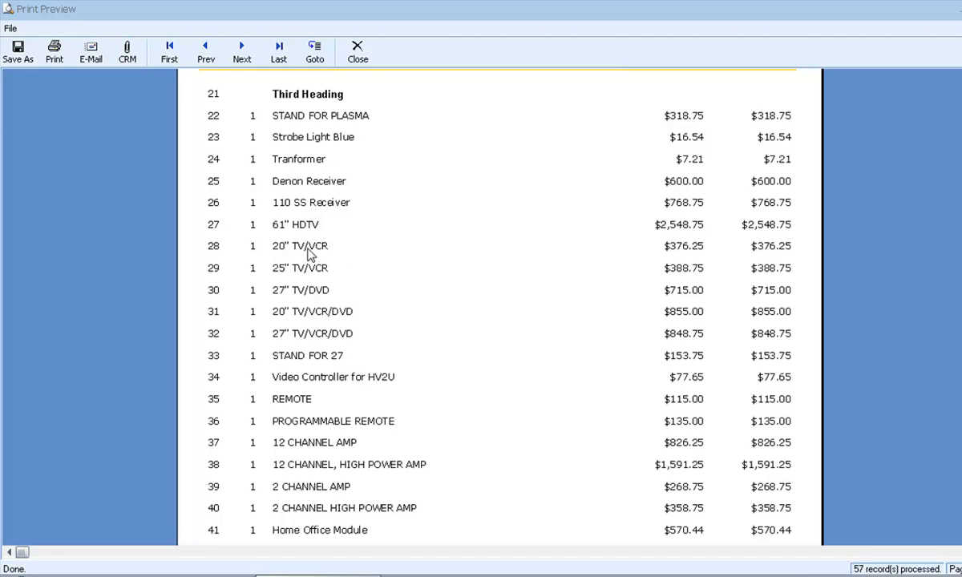
pyautogui.scroll(-3)
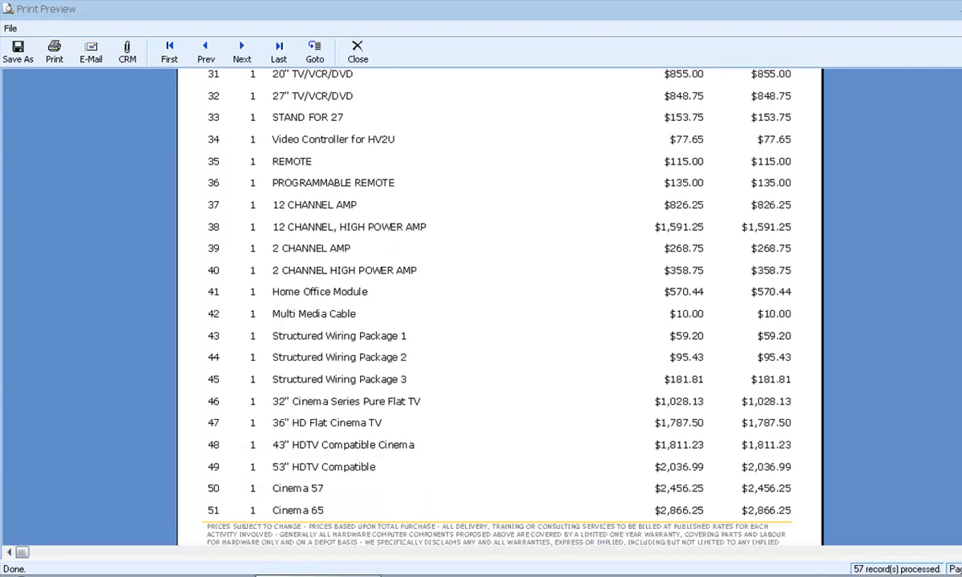
pyautogui.click(205, 52)
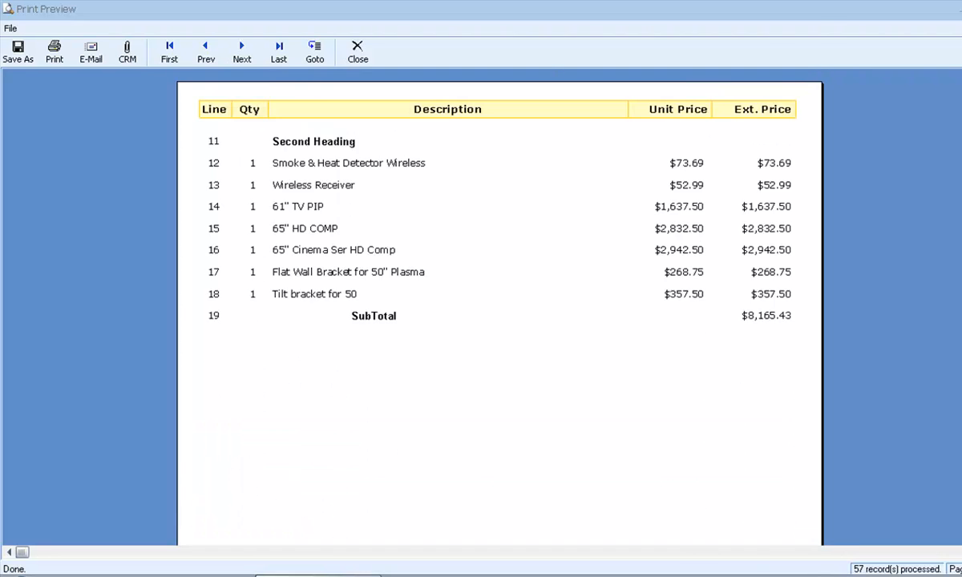